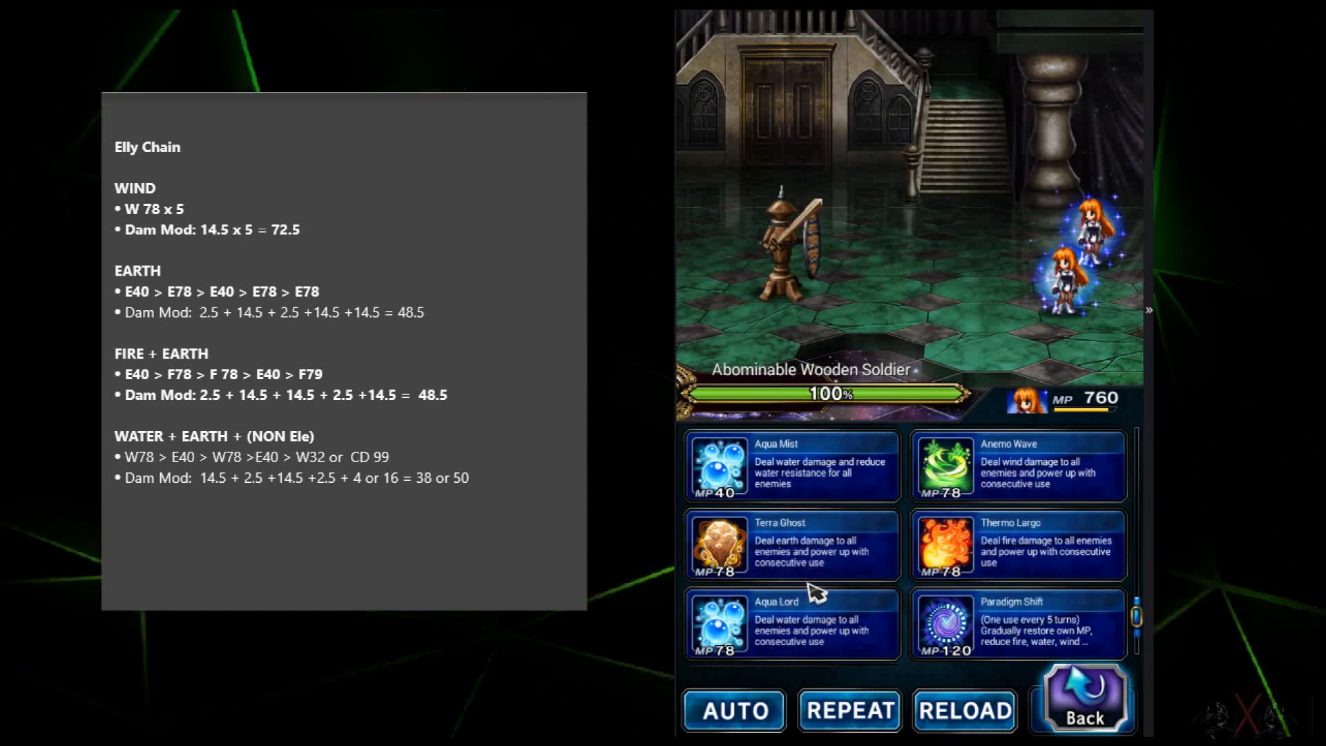
{"action": "mouse_move", "coordinate": [1048, 583]}
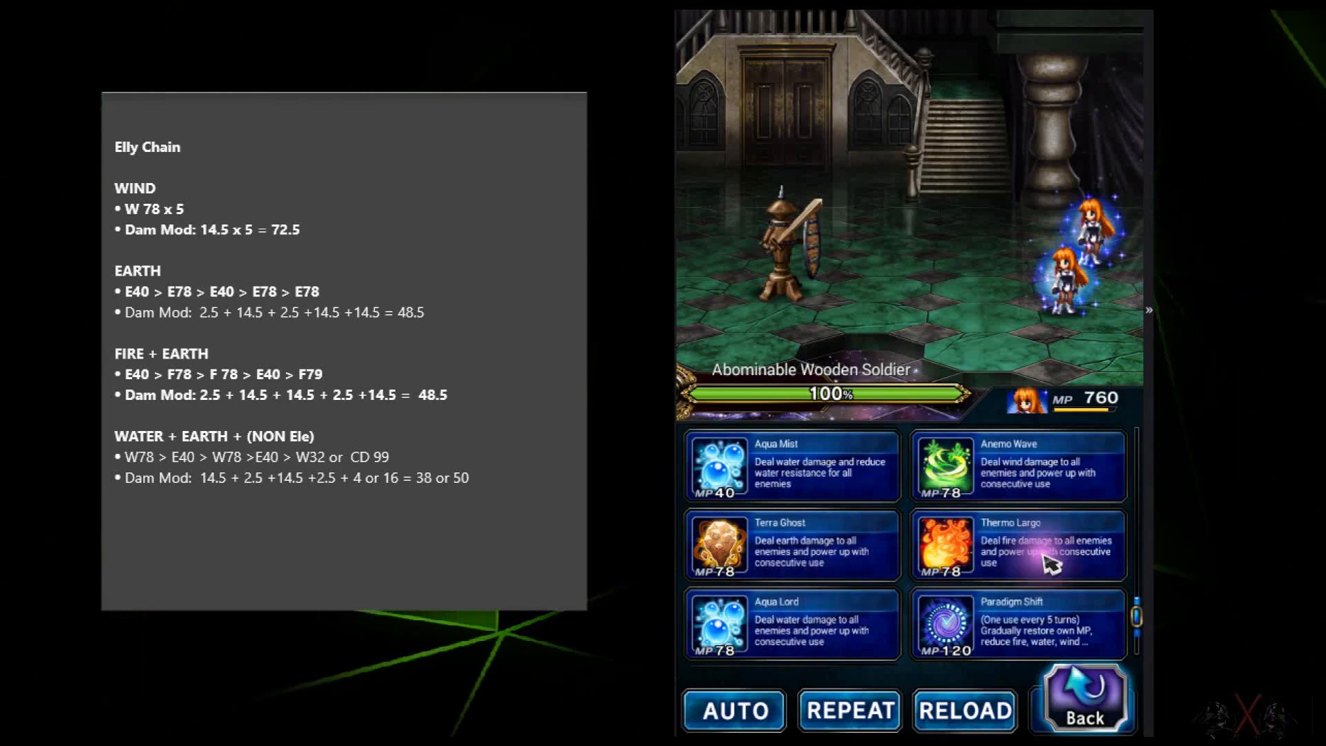
{"action": "mouse_move", "coordinate": [1053, 491]}
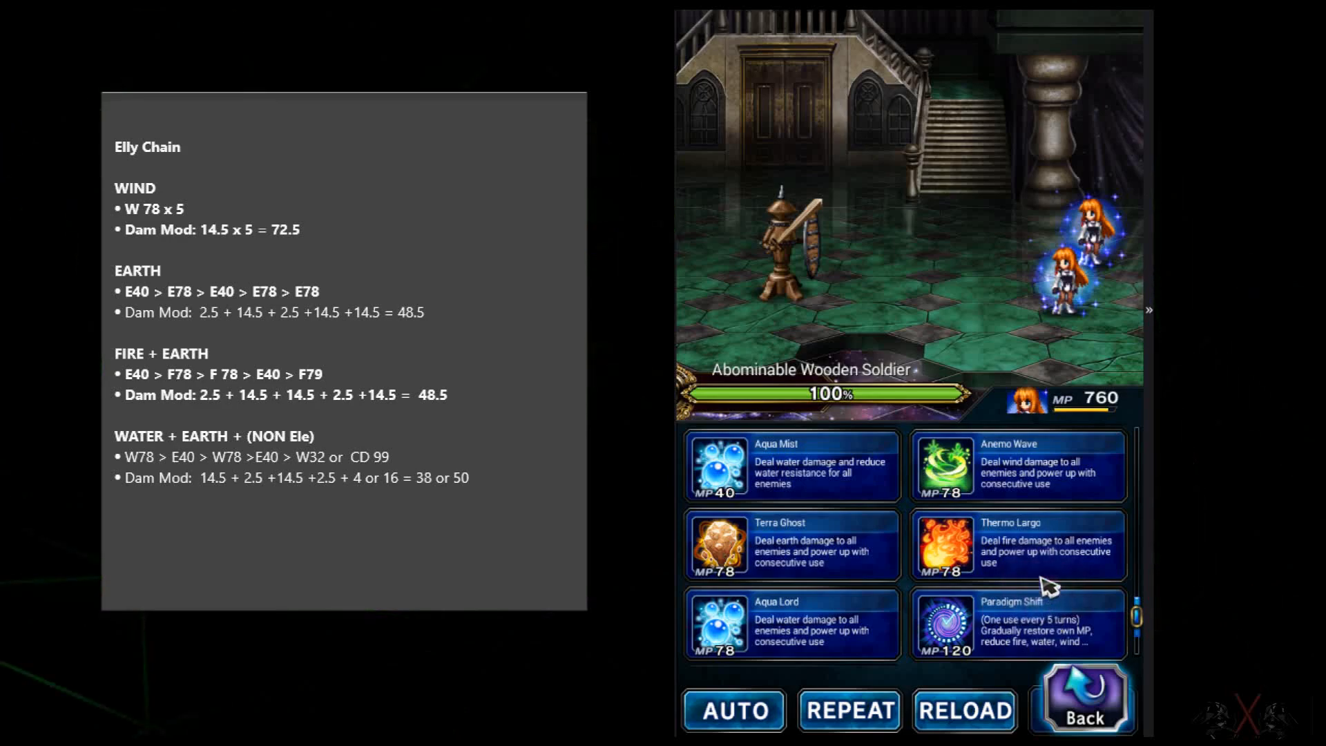
{"action": "mouse_move", "coordinate": [1003, 508]}
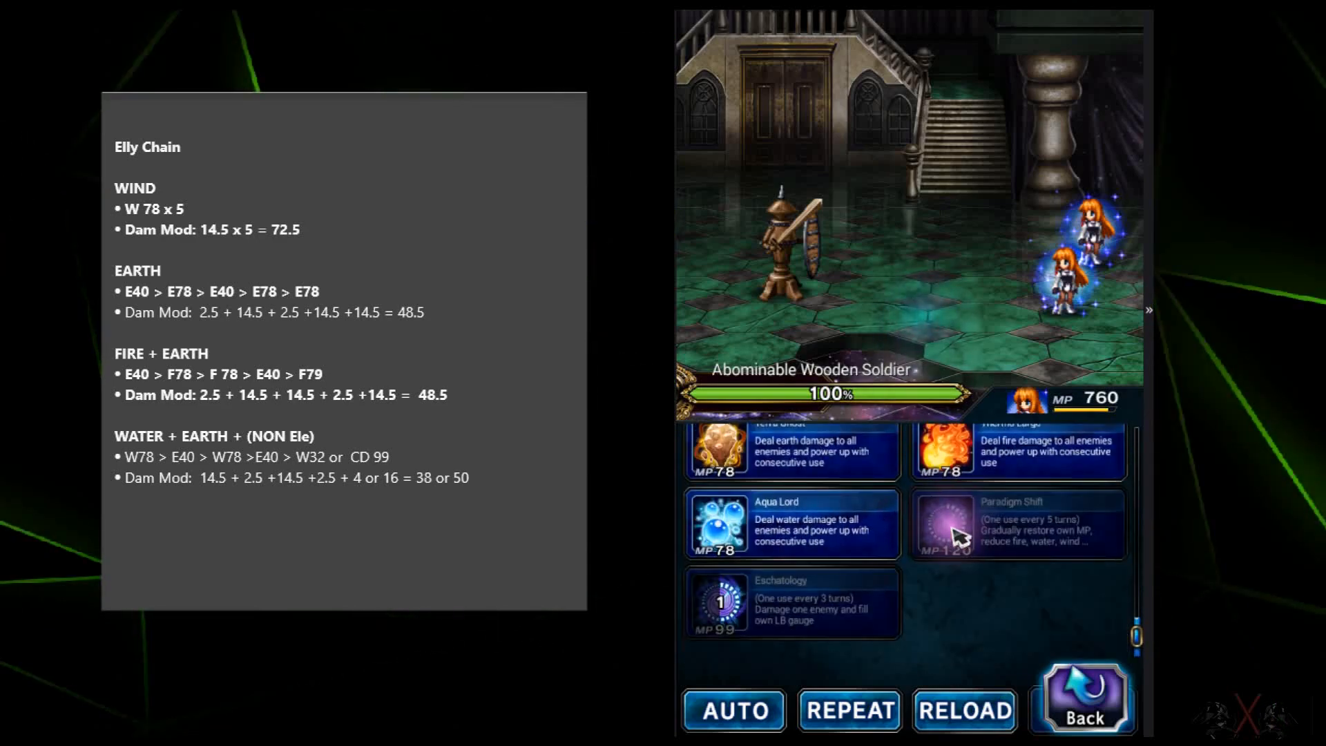
Use Elly's chosen ability to bring up her spells: Gravity, Biora, Death and Alterna
{"action": "left_click", "coordinate": [1080, 706]}
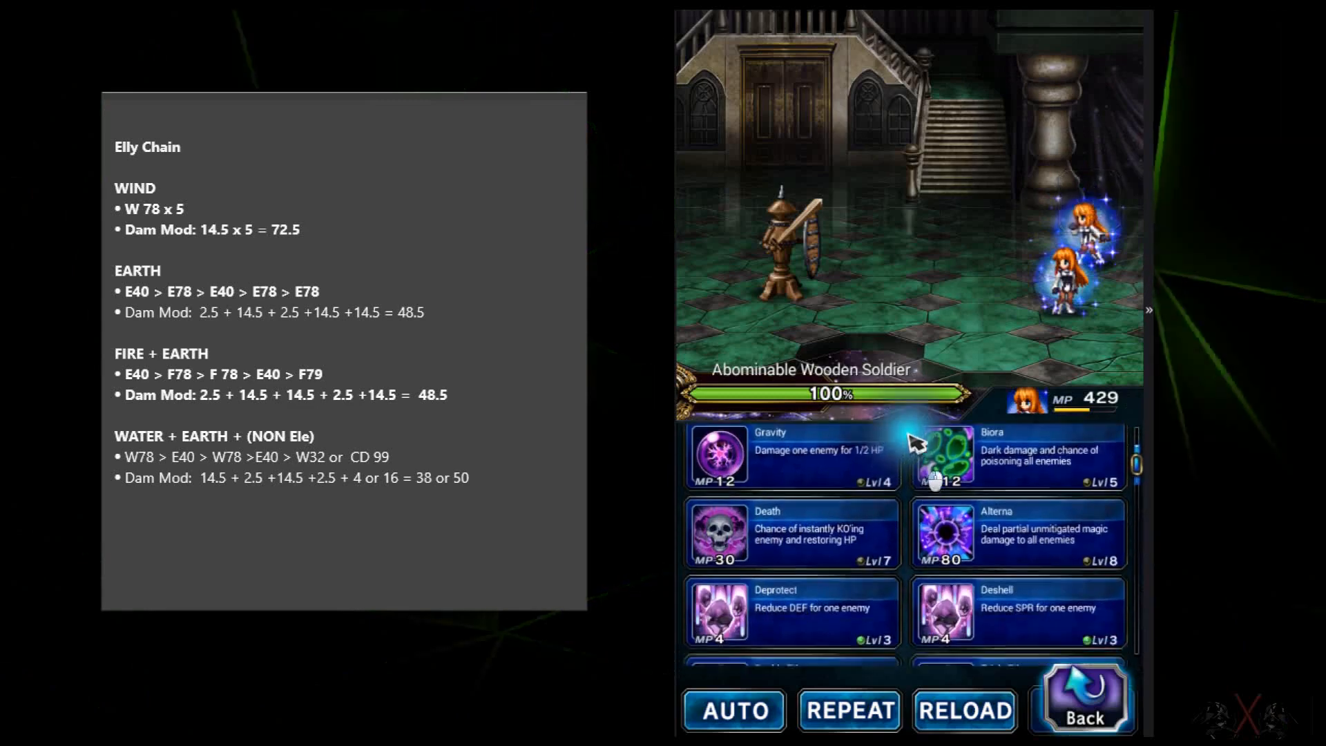
{"action": "scroll", "scroll_direction": "down", "scroll_amount": 3}
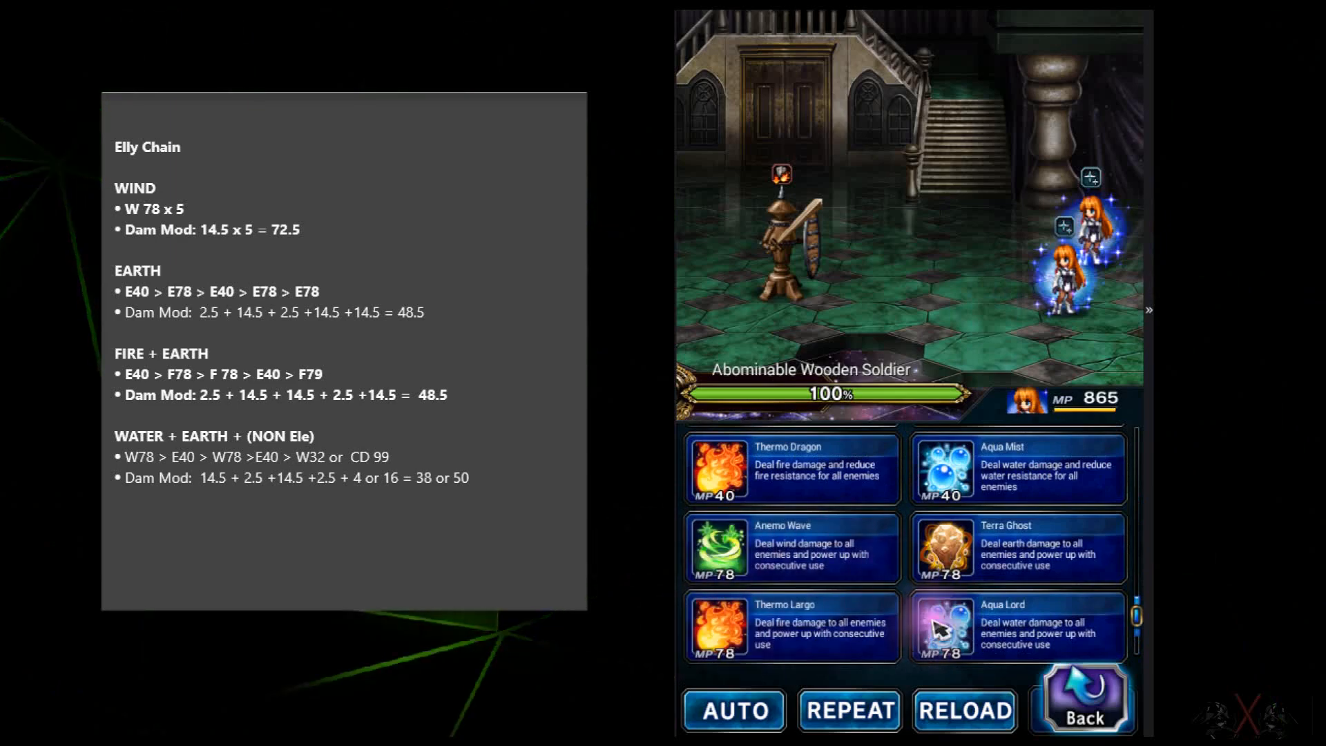
{"action": "mouse_move", "coordinate": [785, 552]}
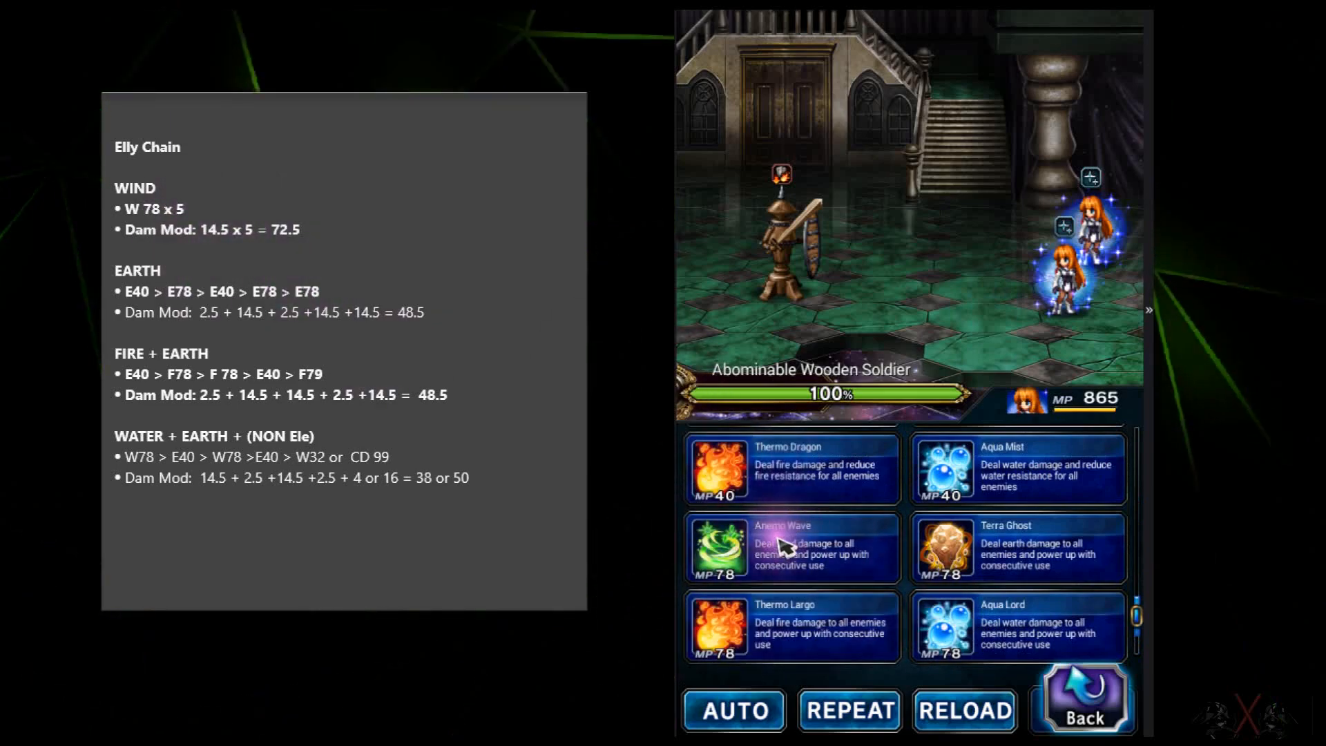
Queue Anemo Wave for the second Elly so it shows order marker 2
{"action": "left_click", "coordinate": [790, 548]}
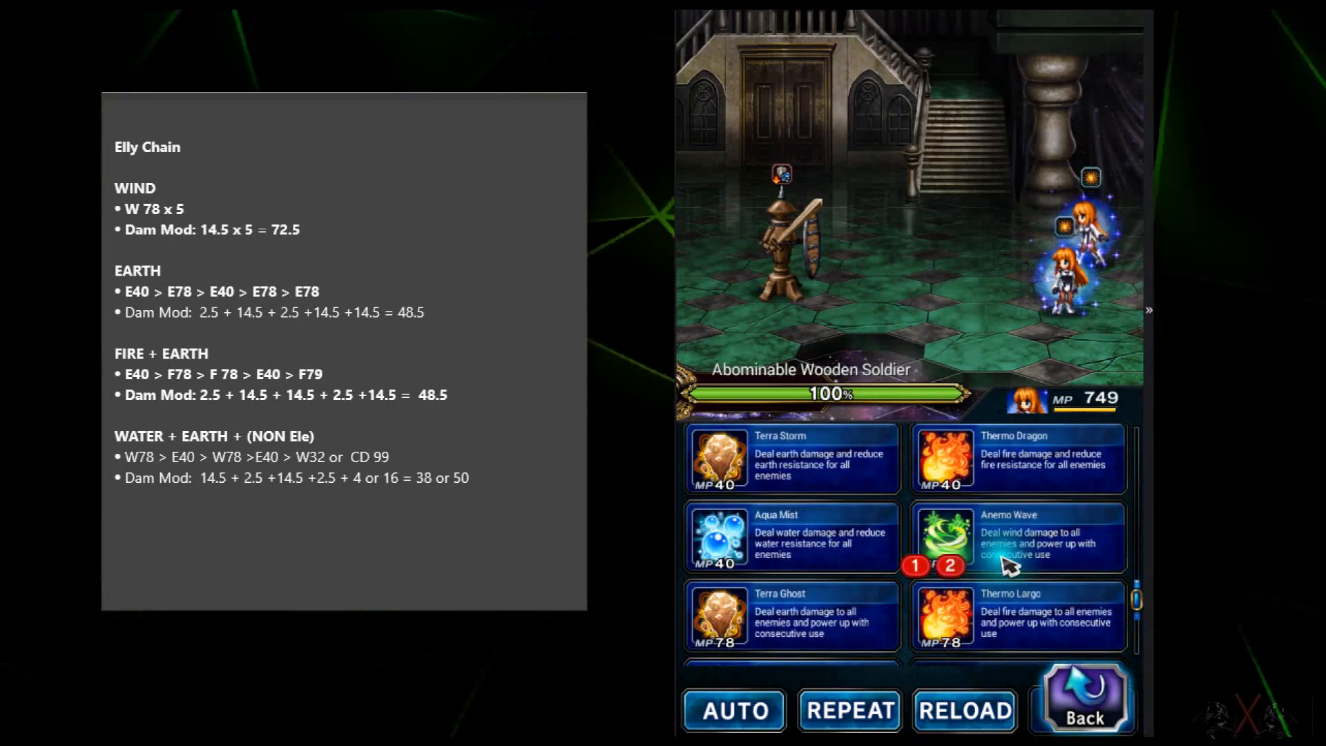
Release the queued Anemo Wave wind chain on the Wooden Soldier
{"action": "left_click", "coordinate": [1016, 537]}
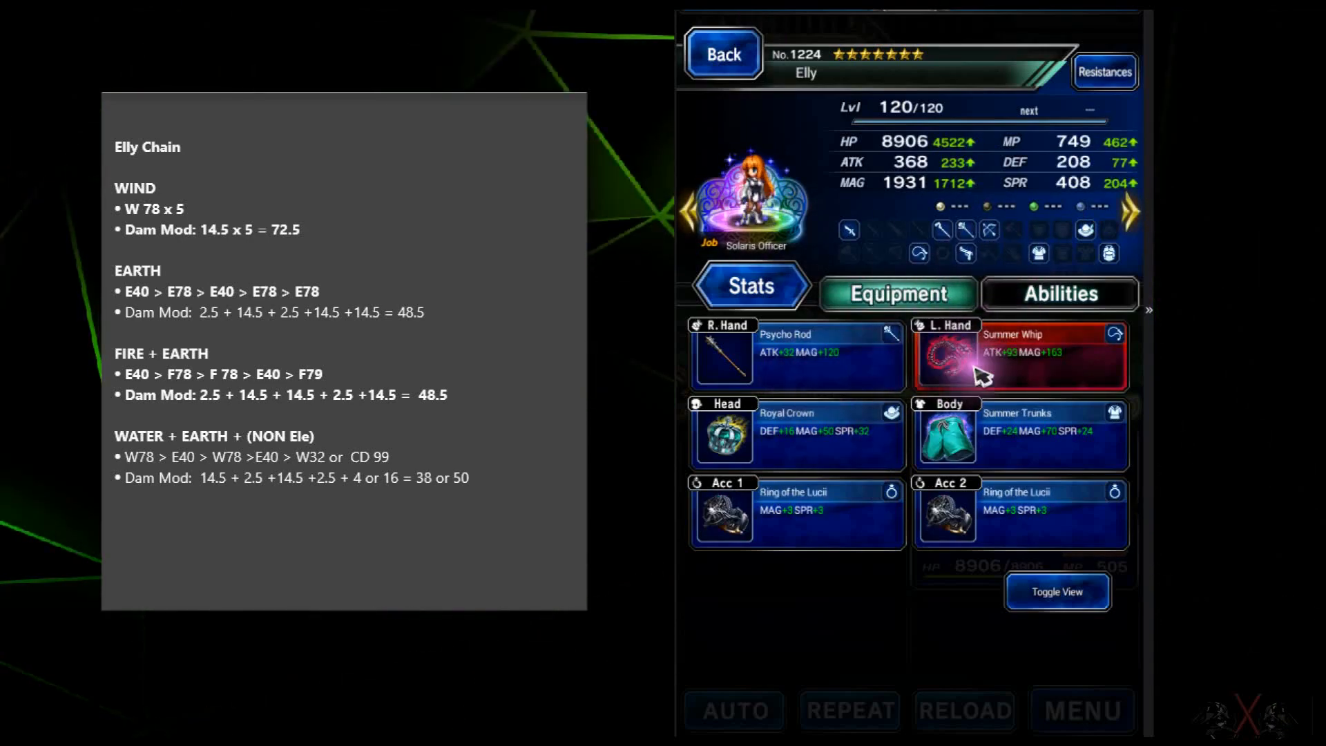
Review Elly's passives and gear, inspect the leader Elly, then return to Damage Ranking
{"action": "left_click", "coordinate": [1060, 293]}
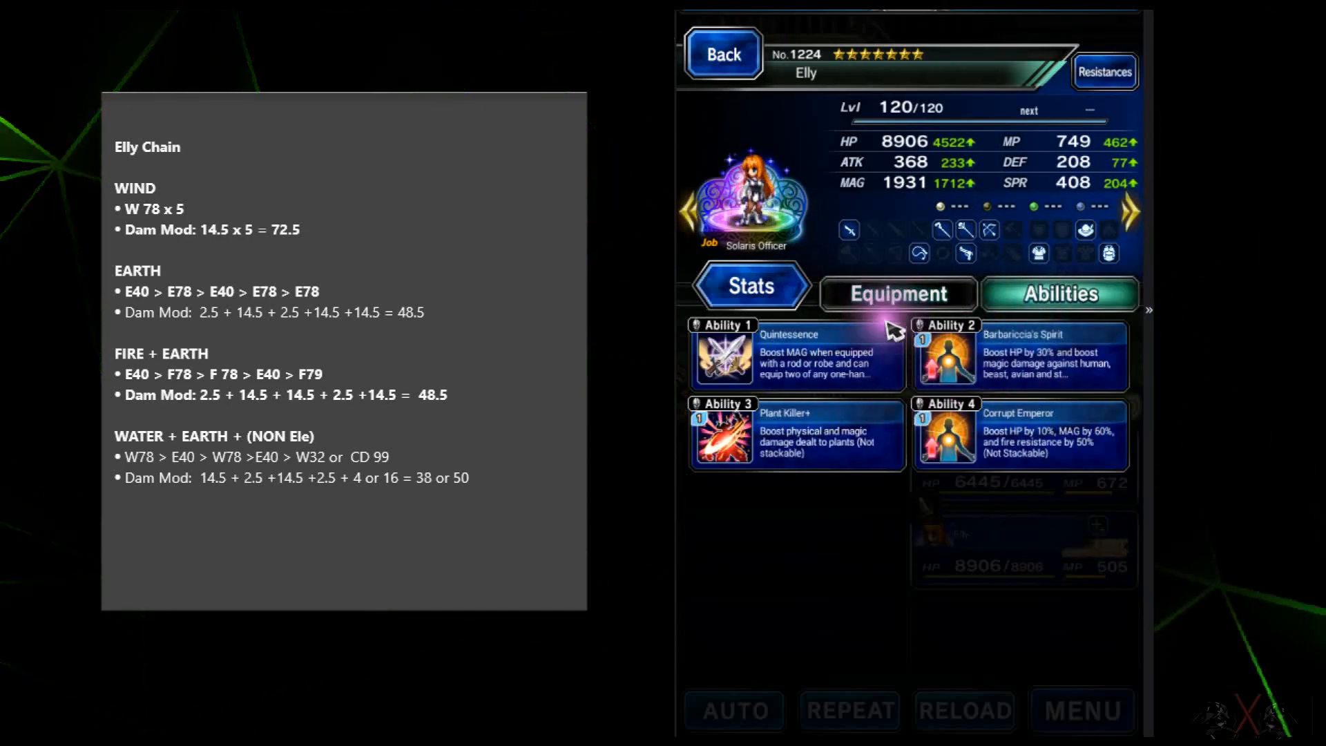
{"action": "mouse_move", "coordinate": [795, 362]}
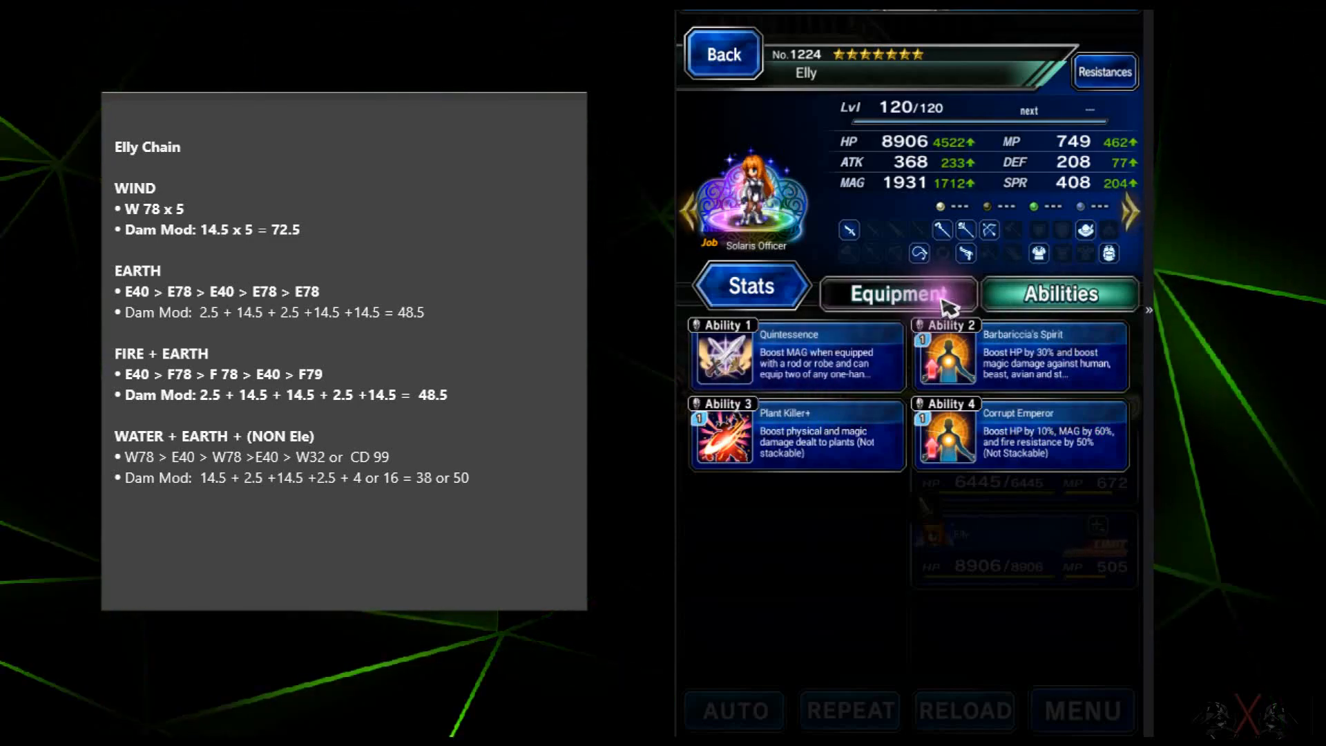
{"action": "left_click", "coordinate": [897, 294]}
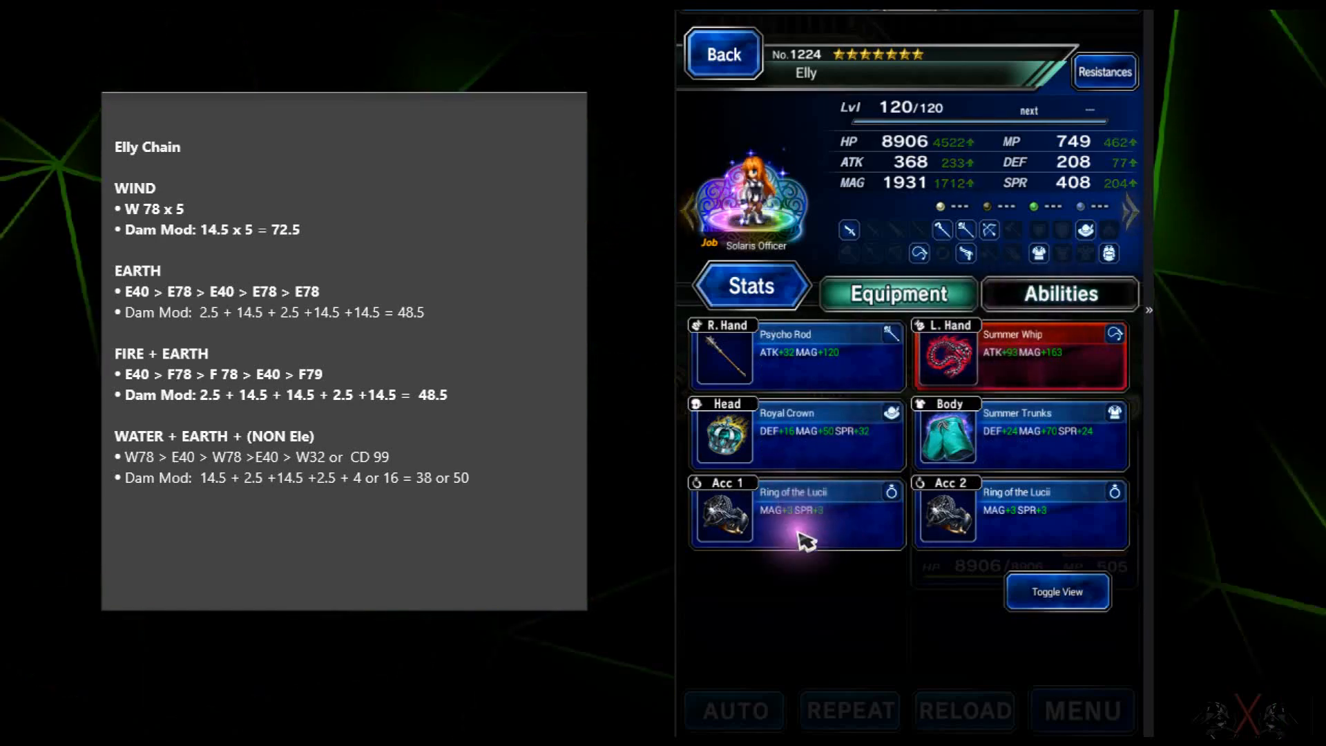
{"action": "mouse_move", "coordinate": [1026, 162]}
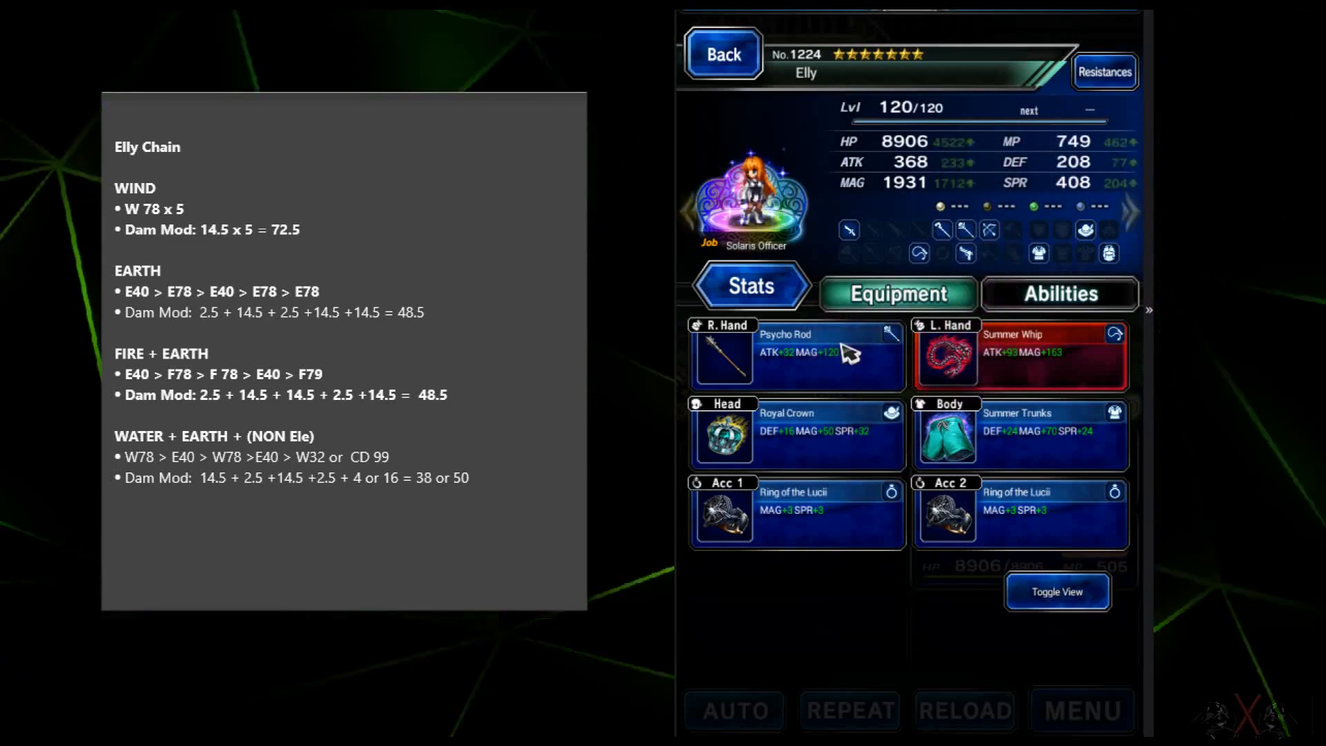
{"action": "mouse_move", "coordinate": [839, 235]}
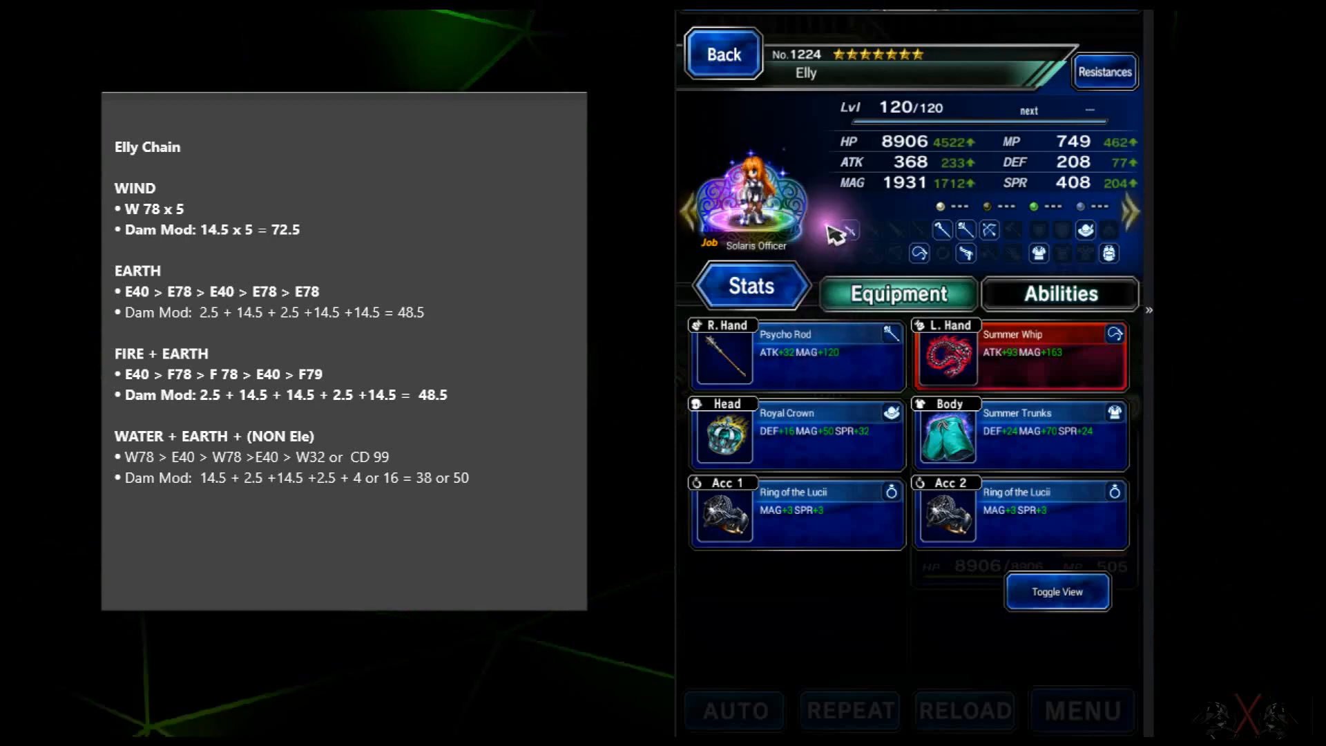
{"action": "mouse_move", "coordinate": [770, 112]}
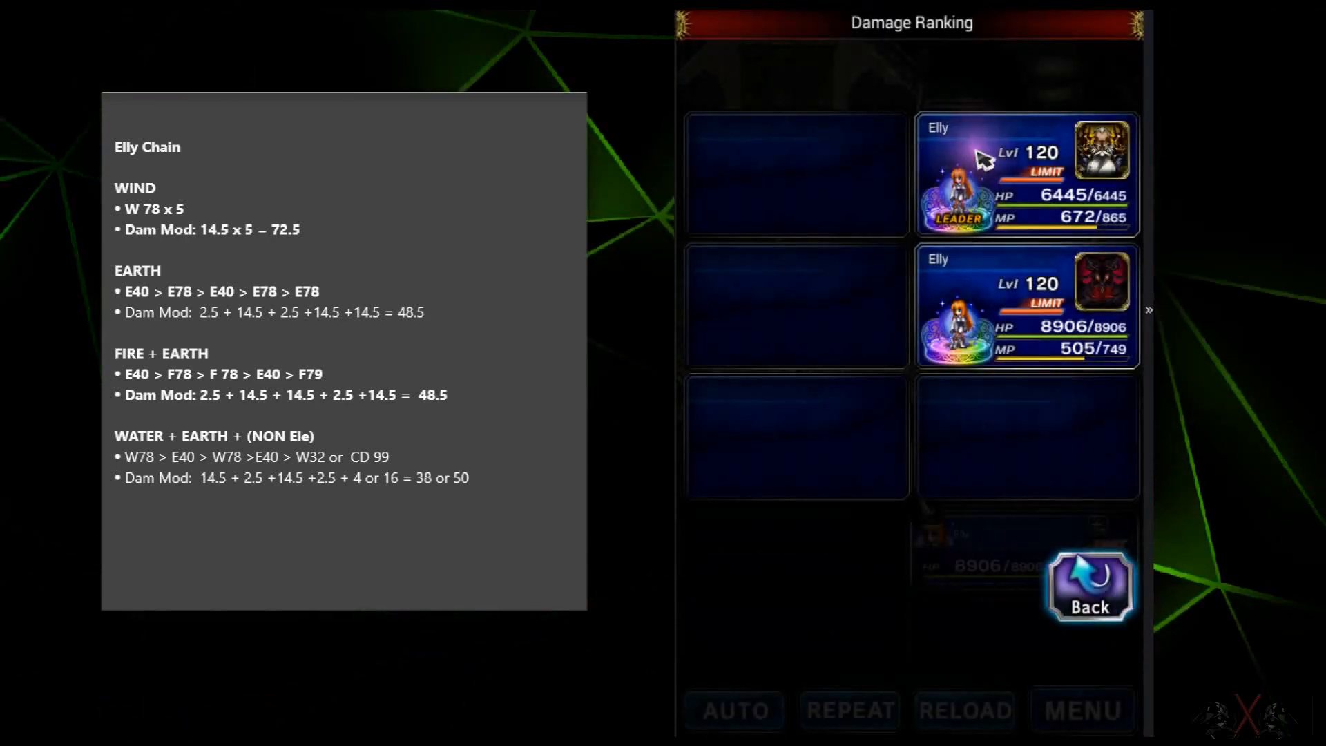
{"action": "left_click", "coordinate": [1023, 173]}
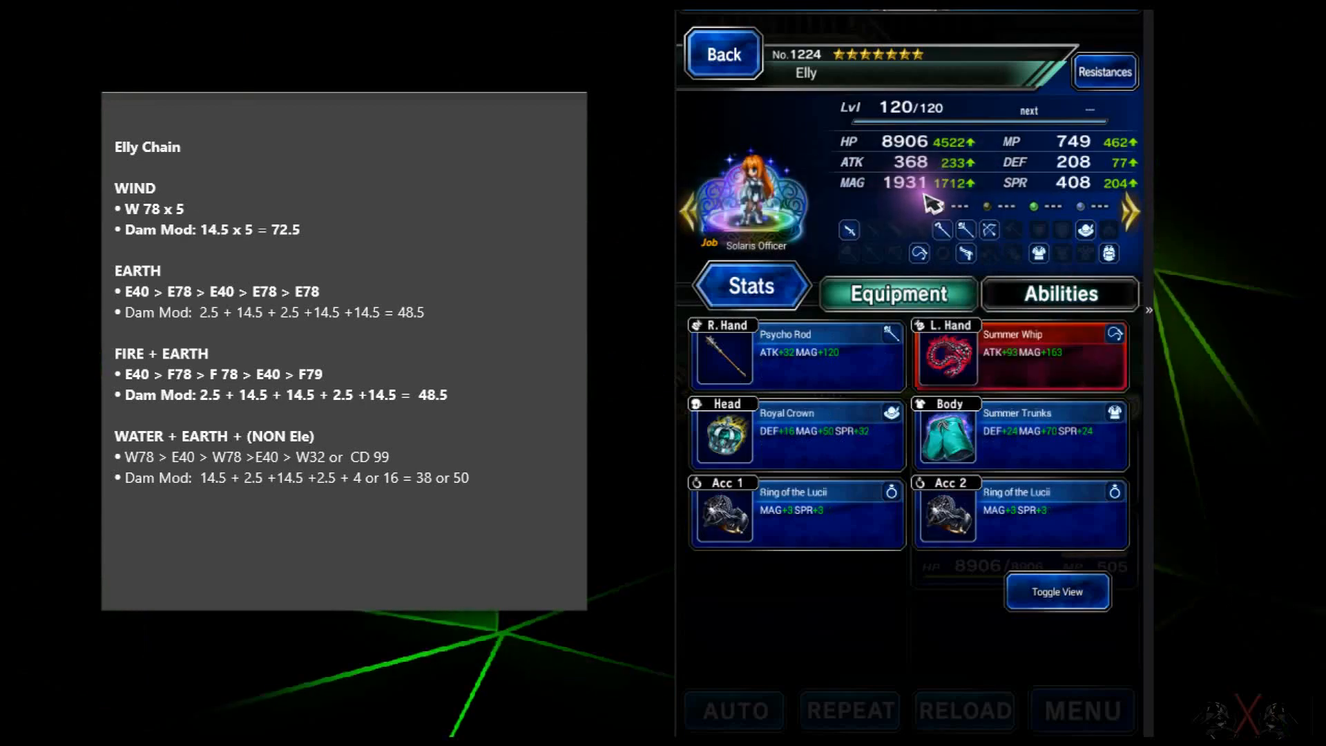
{"action": "left_click", "coordinate": [1060, 293]}
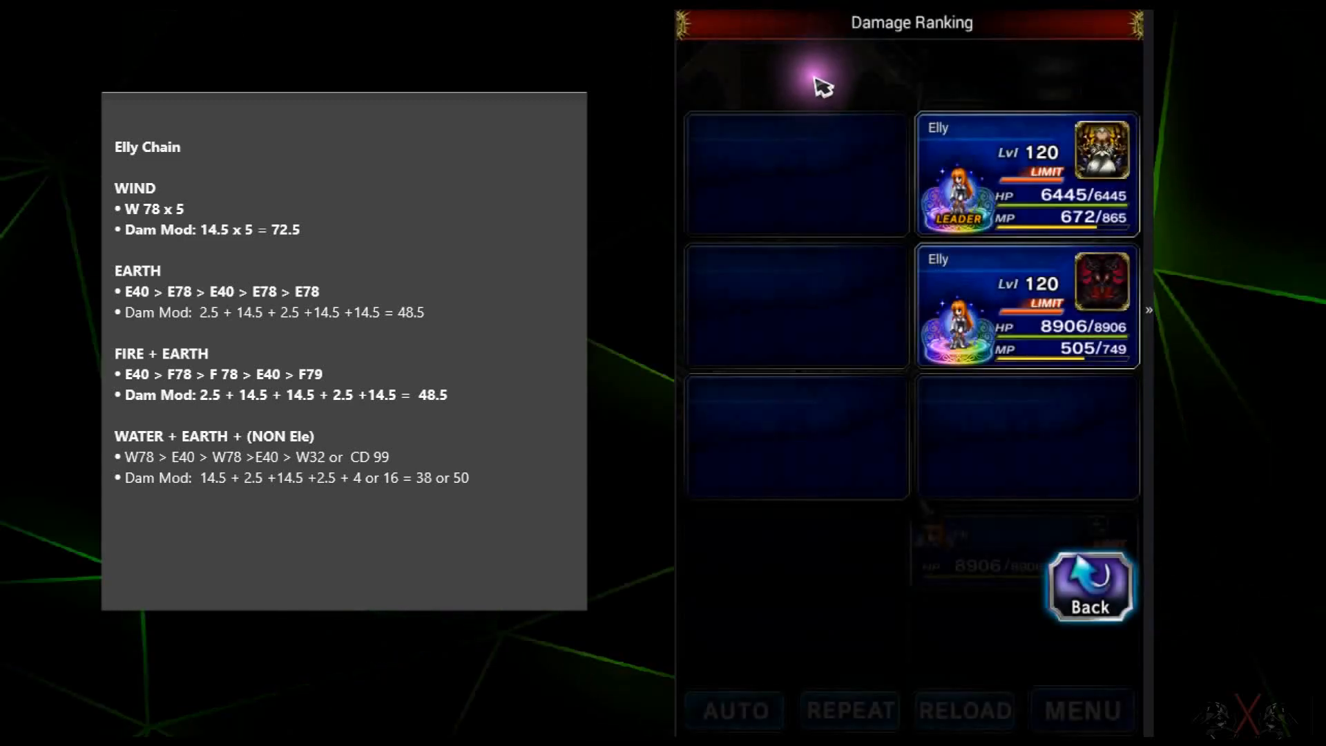
Leave Damage Ranking and reopen the first Elly's ability list at MP 865
{"action": "left_click", "coordinate": [1089, 588]}
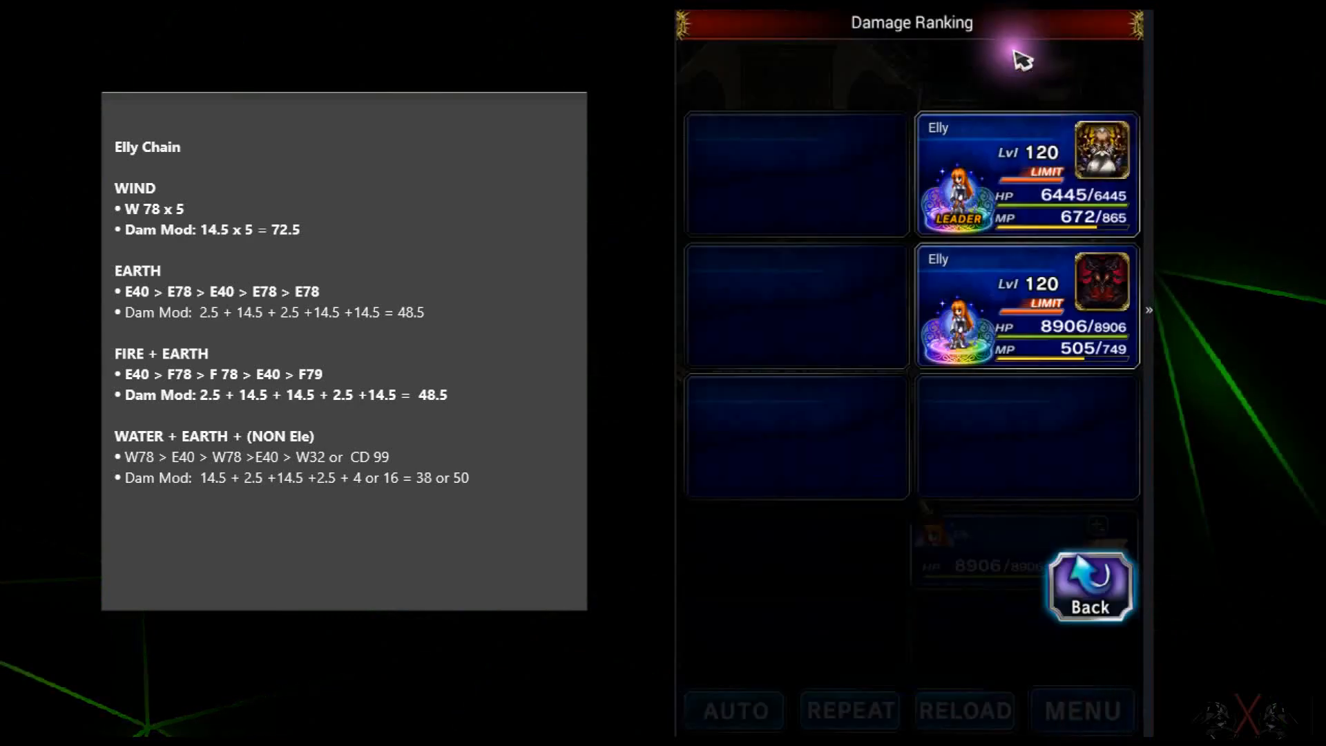
{"action": "left_click", "coordinate": [1090, 587]}
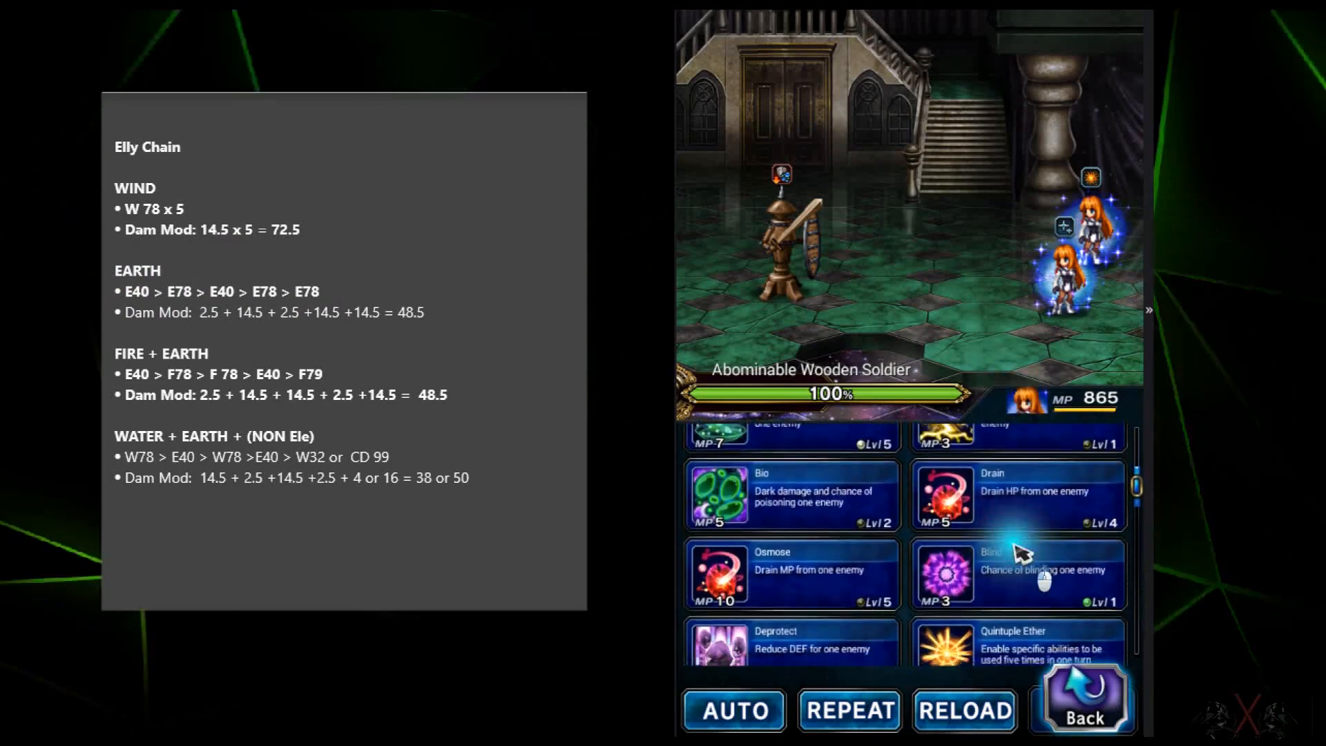
Scroll down Elly's ability list and queue Terra Ghost for the earth chain
{"action": "scroll", "scroll_direction": "down", "scroll_amount": 3}
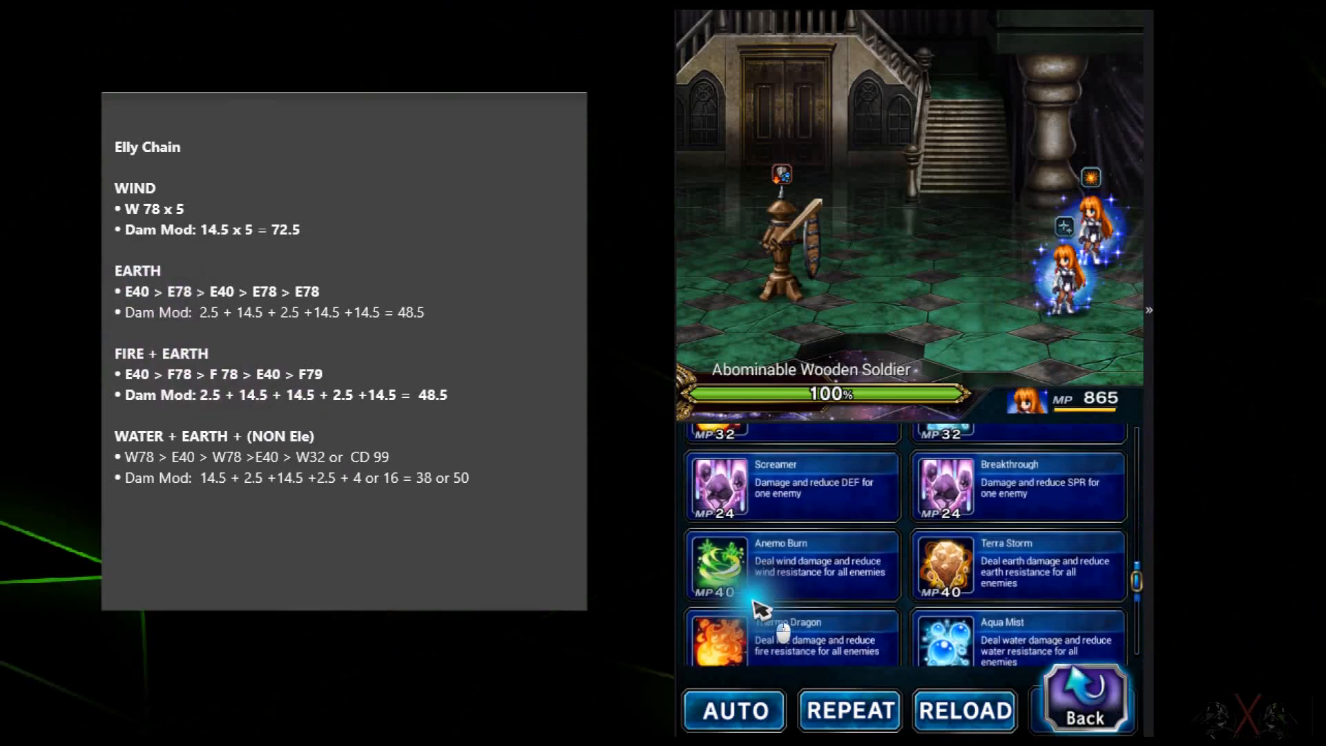
{"action": "scroll", "scroll_direction": "down", "scroll_amount": 3}
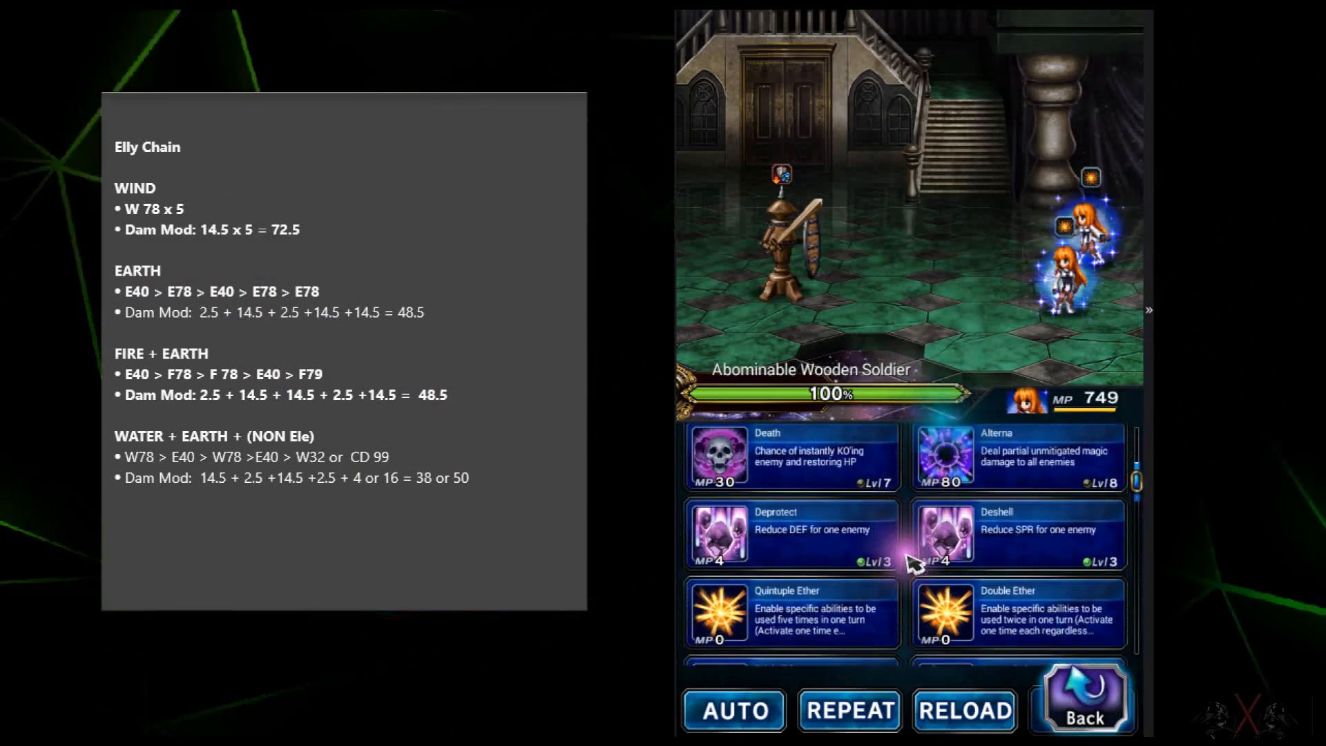
{"action": "scroll", "scroll_direction": "down", "scroll_amount": 3}
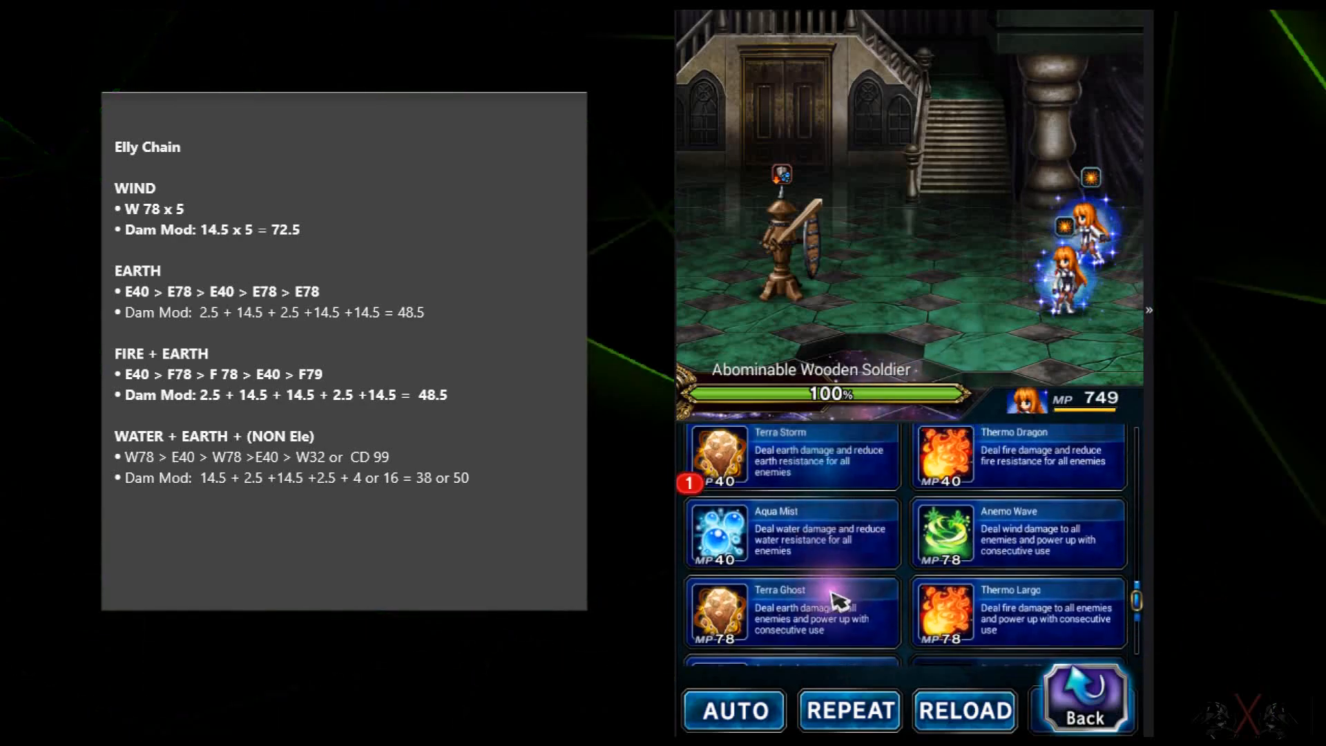
{"action": "left_click", "coordinate": [793, 613]}
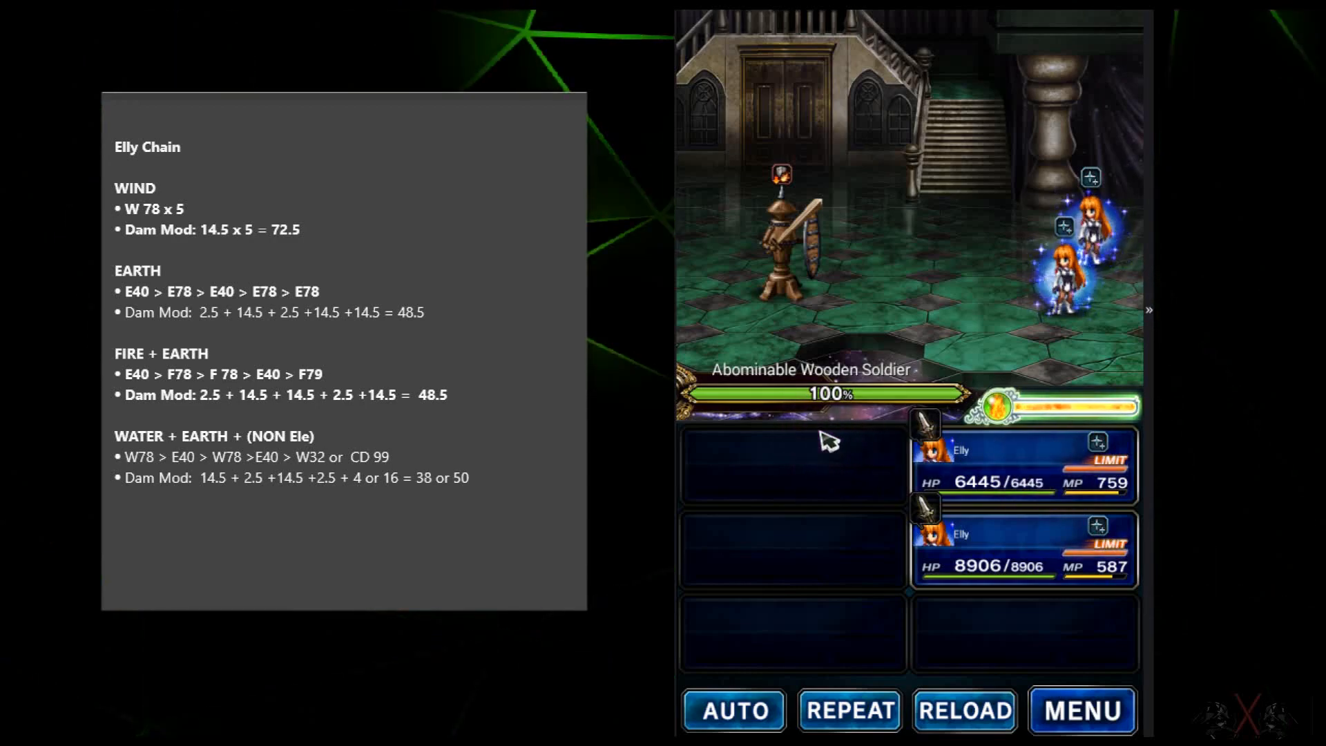
Select the first Elly's unit panel to show her abilities with 865 MP
{"action": "left_click", "coordinate": [313, 233]}
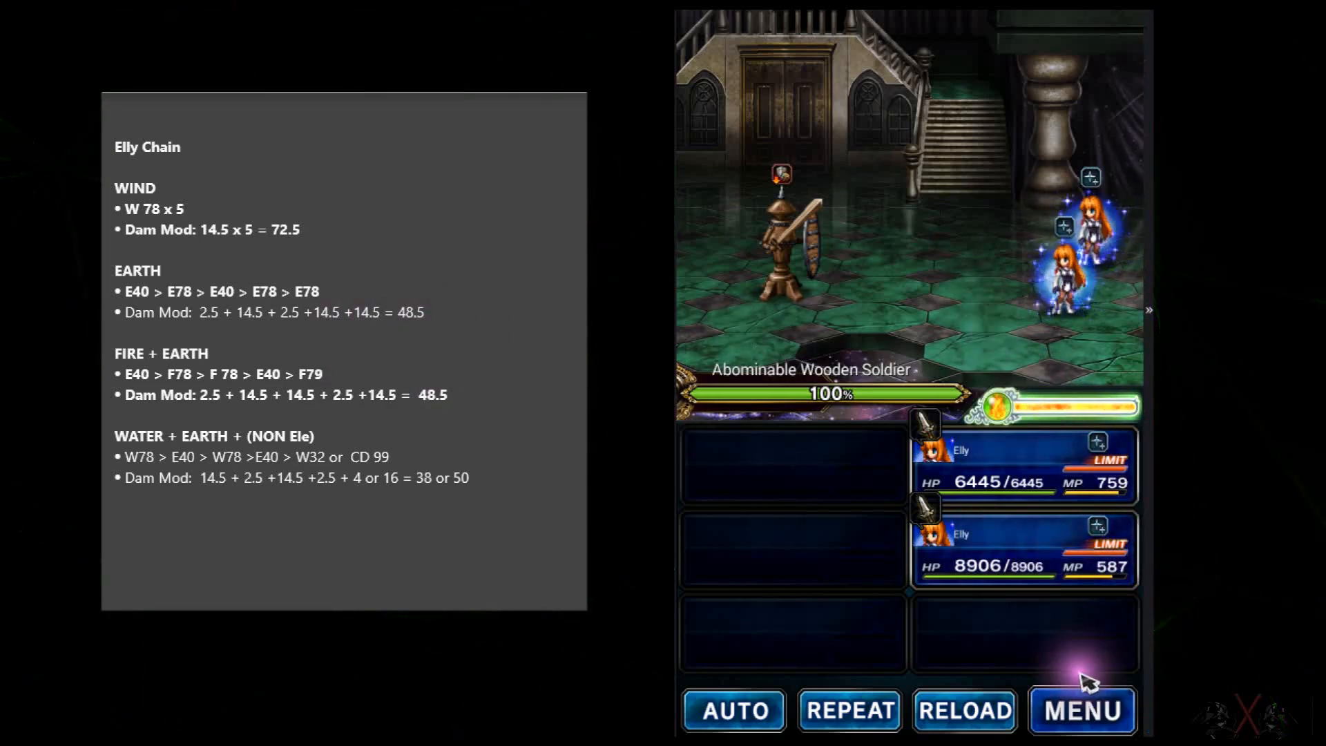
{"action": "left_click", "coordinate": [1082, 728]}
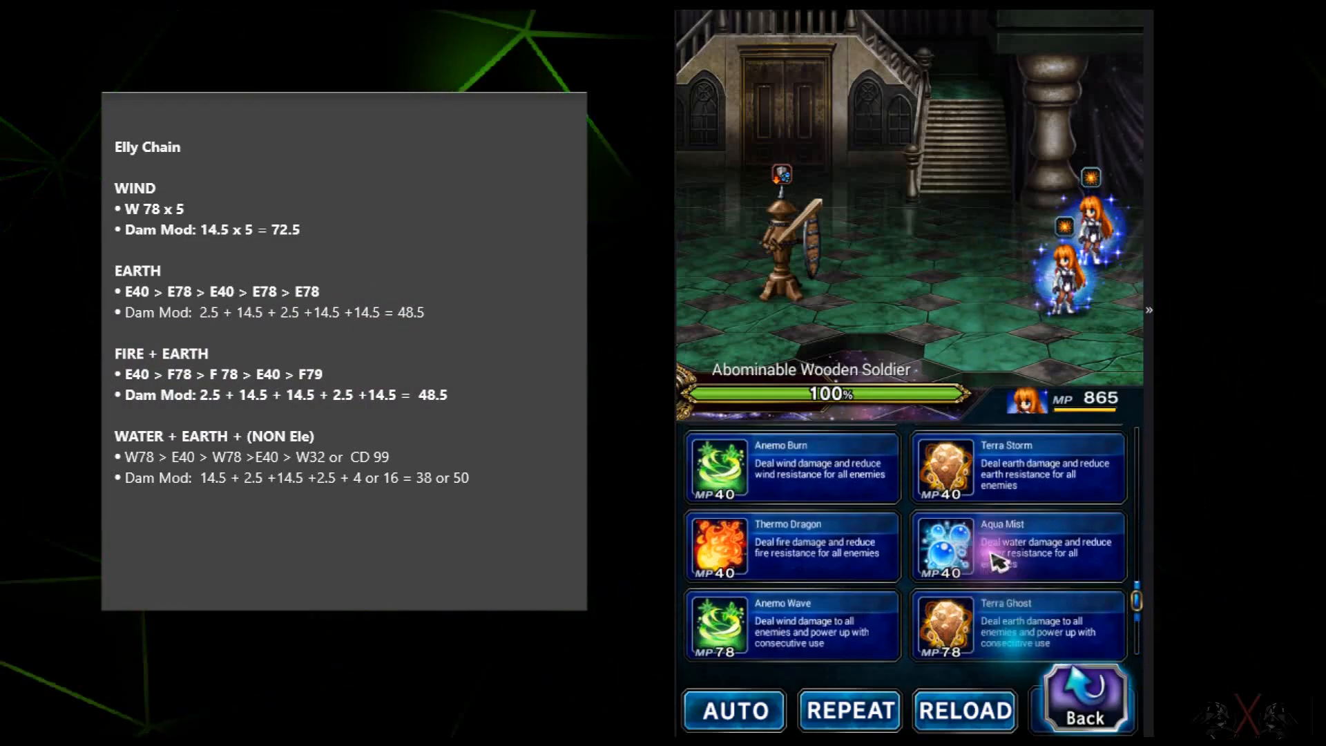
Scroll down the first Elly's ability list toward the chain abilities
{"action": "scroll", "scroll_direction": "down", "scroll_amount": 3}
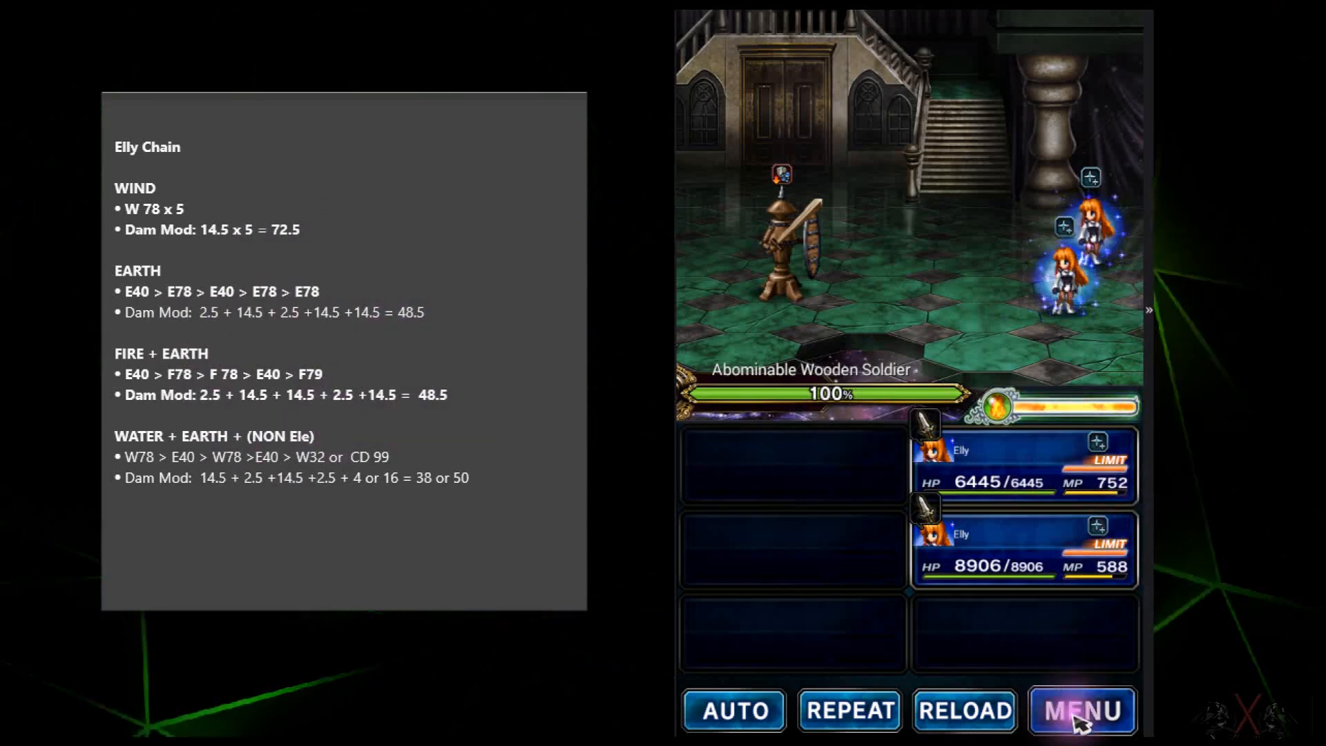
Give up the current battle from the MENU and confirm with Yes
{"action": "left_click", "coordinate": [1083, 710]}
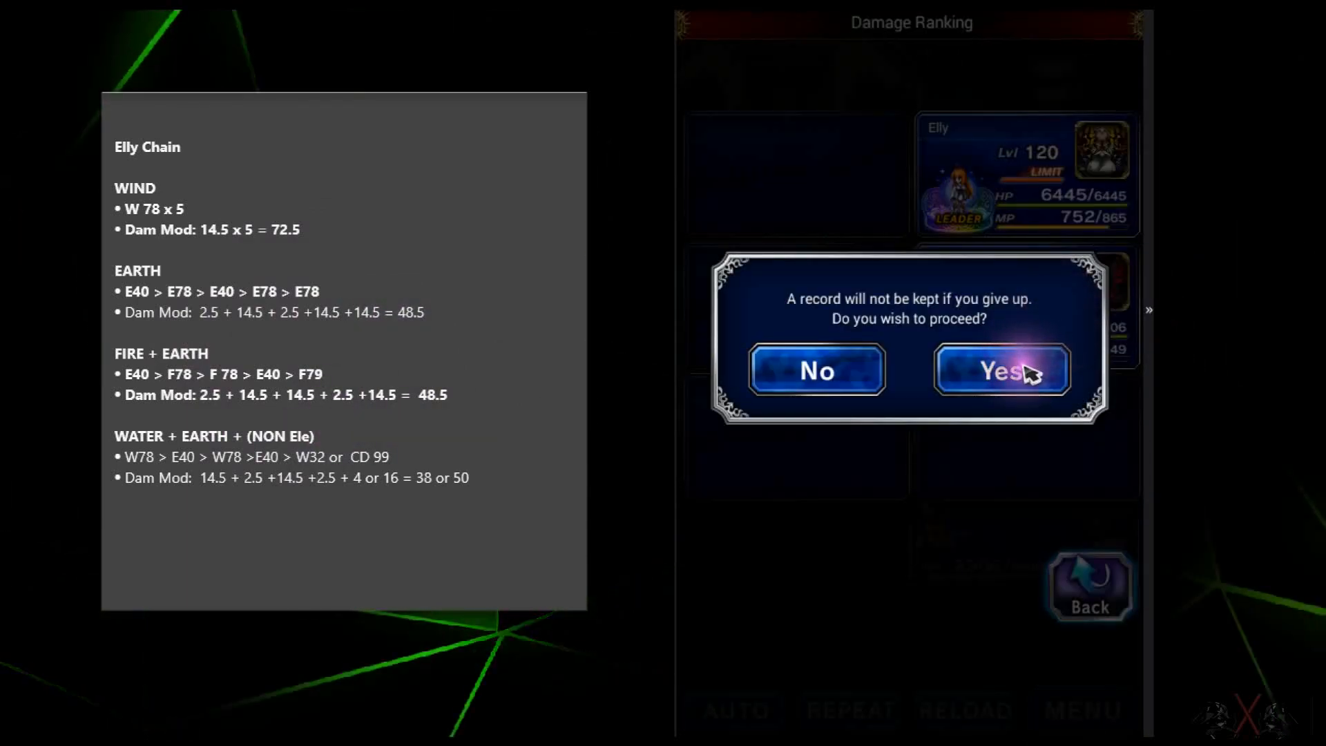
{"action": "left_click", "coordinate": [1000, 371]}
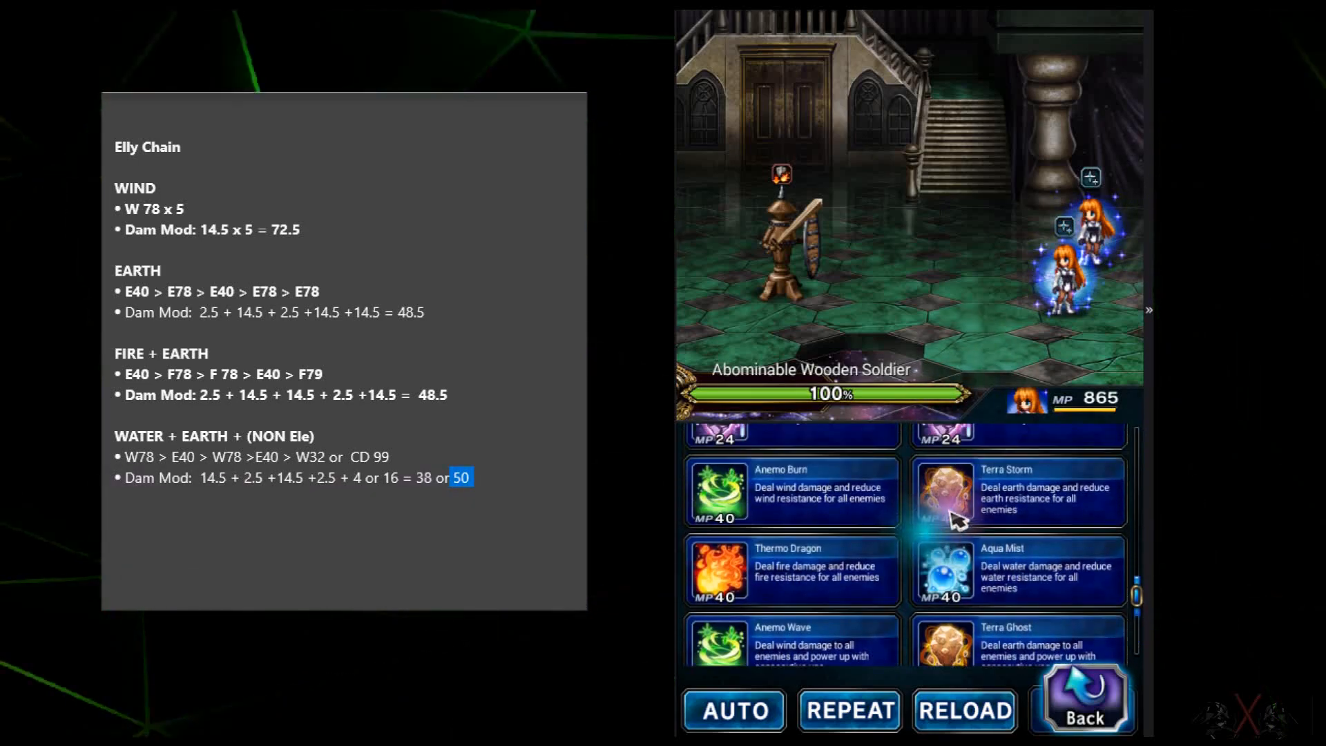
Scroll Elly's ability list down toward Aqua Lord and Terra Storm
{"action": "scroll", "scroll_direction": "down", "scroll_amount": 3}
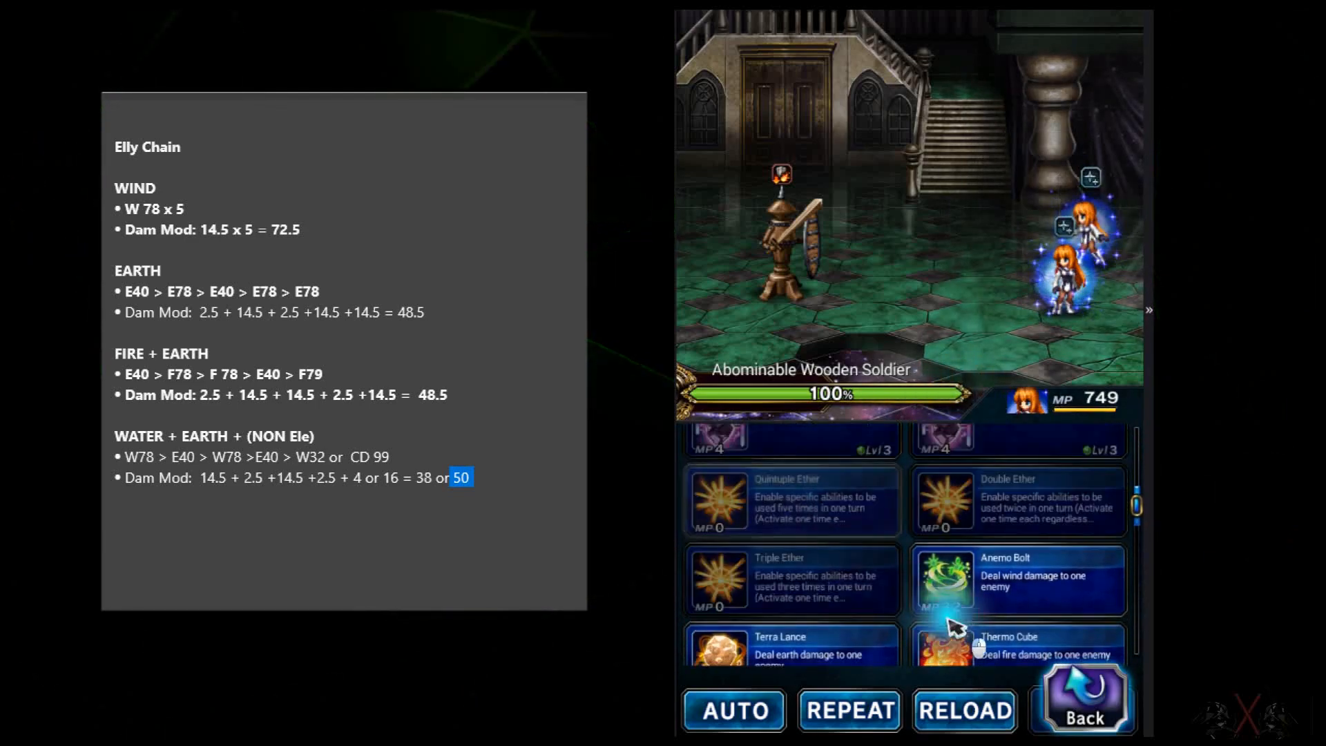
{"action": "scroll", "scroll_direction": "down", "scroll_amount": 3}
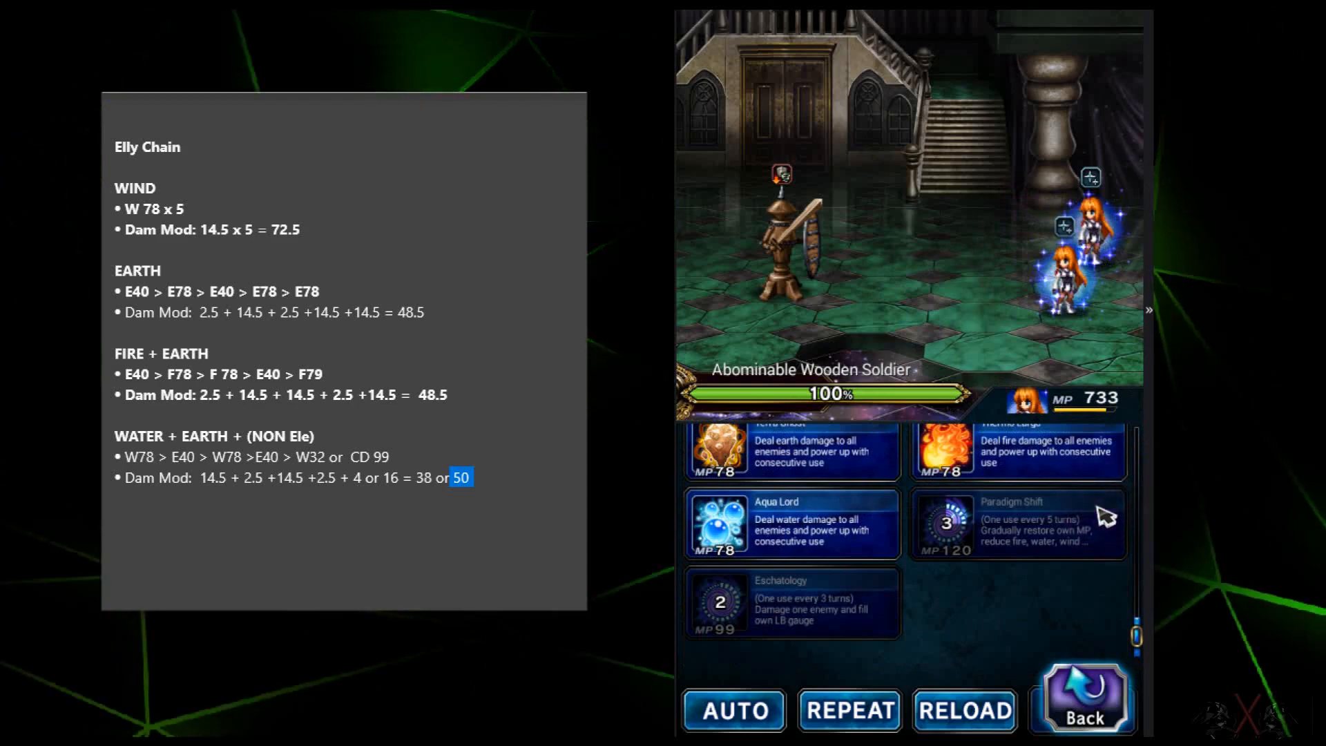
{"action": "mouse_move", "coordinate": [1107, 520]}
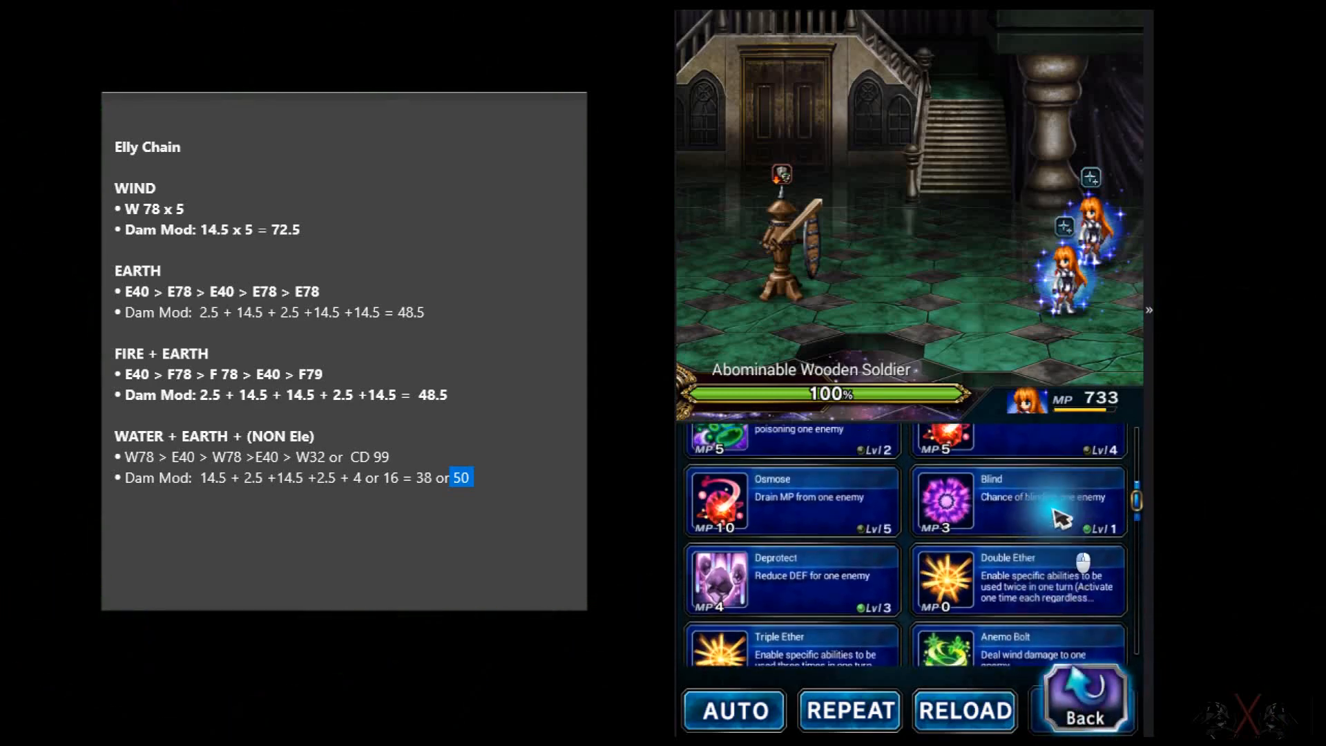
{"action": "scroll", "scroll_direction": "down", "scroll_amount": 3}
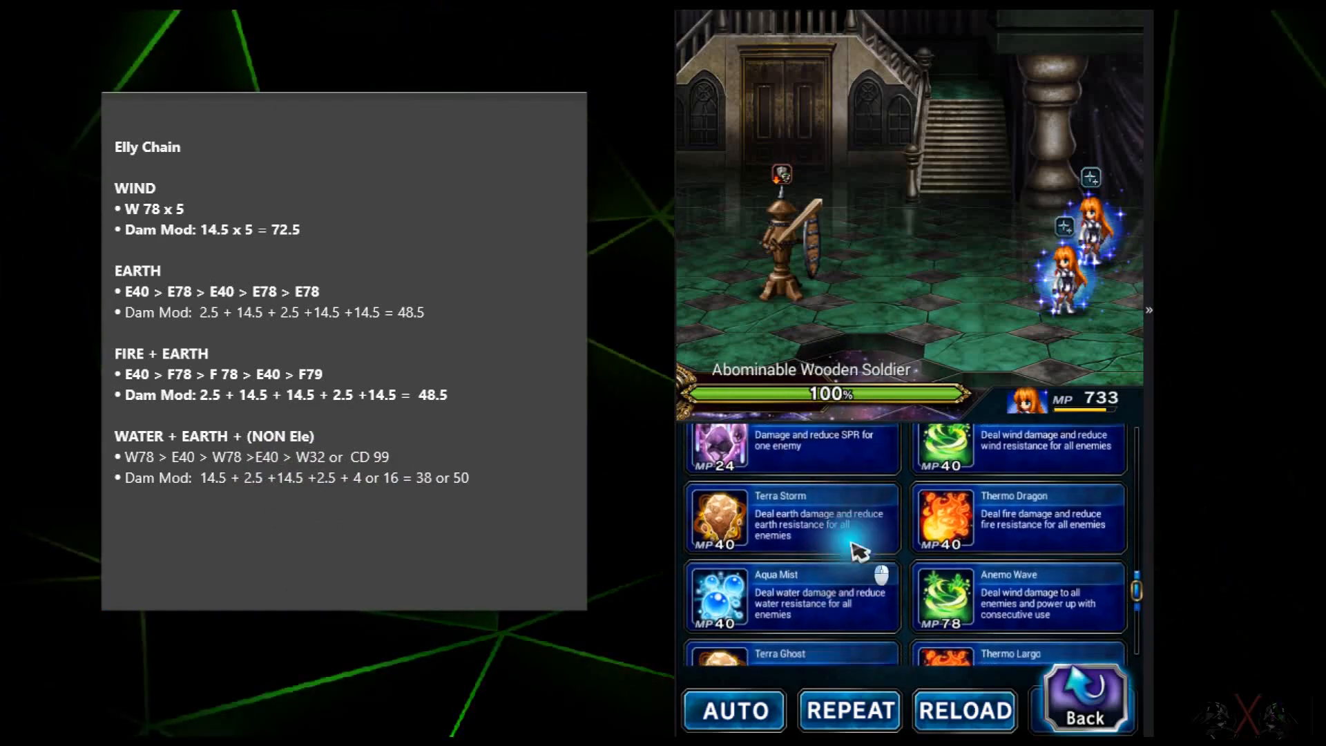
Queue the first Elly's spell, then scroll the second Elly's abilities to choose hers
{"action": "scroll", "scroll_direction": "down", "scroll_amount": 3}
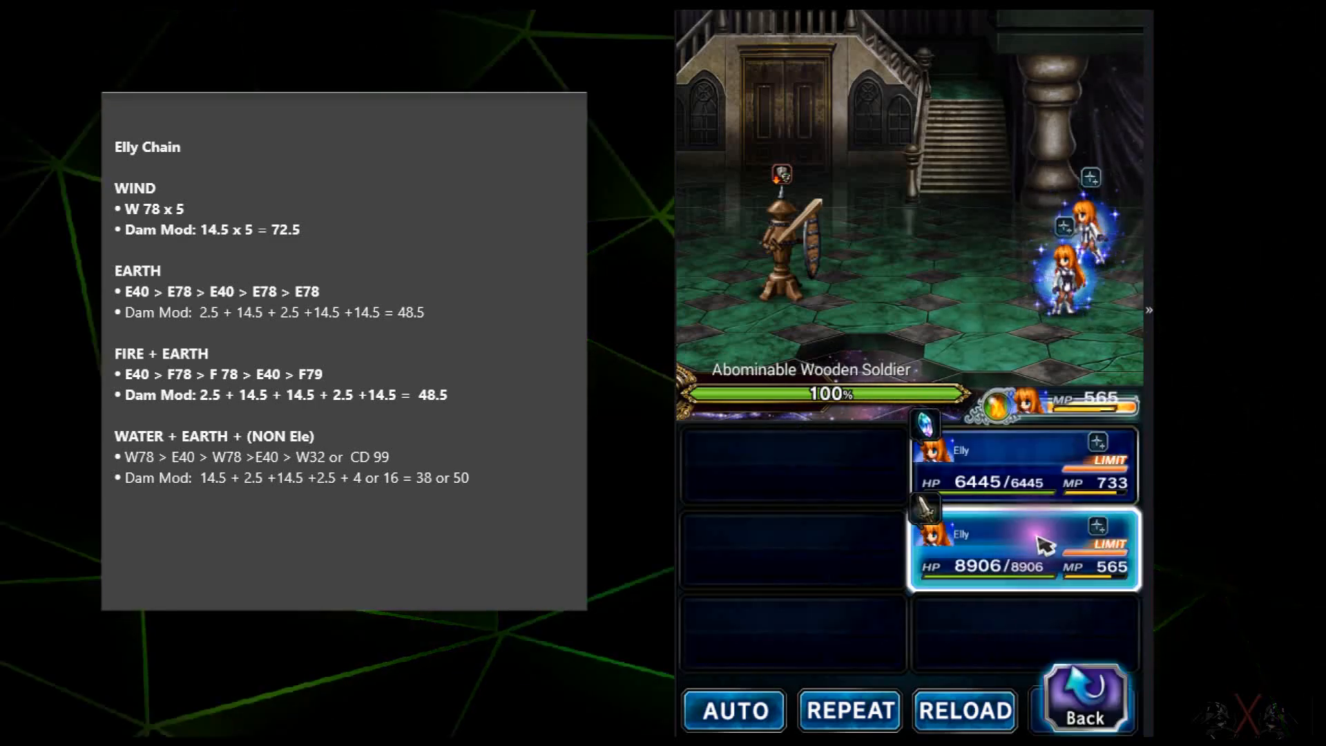
{"action": "left_click", "coordinate": [1020, 555]}
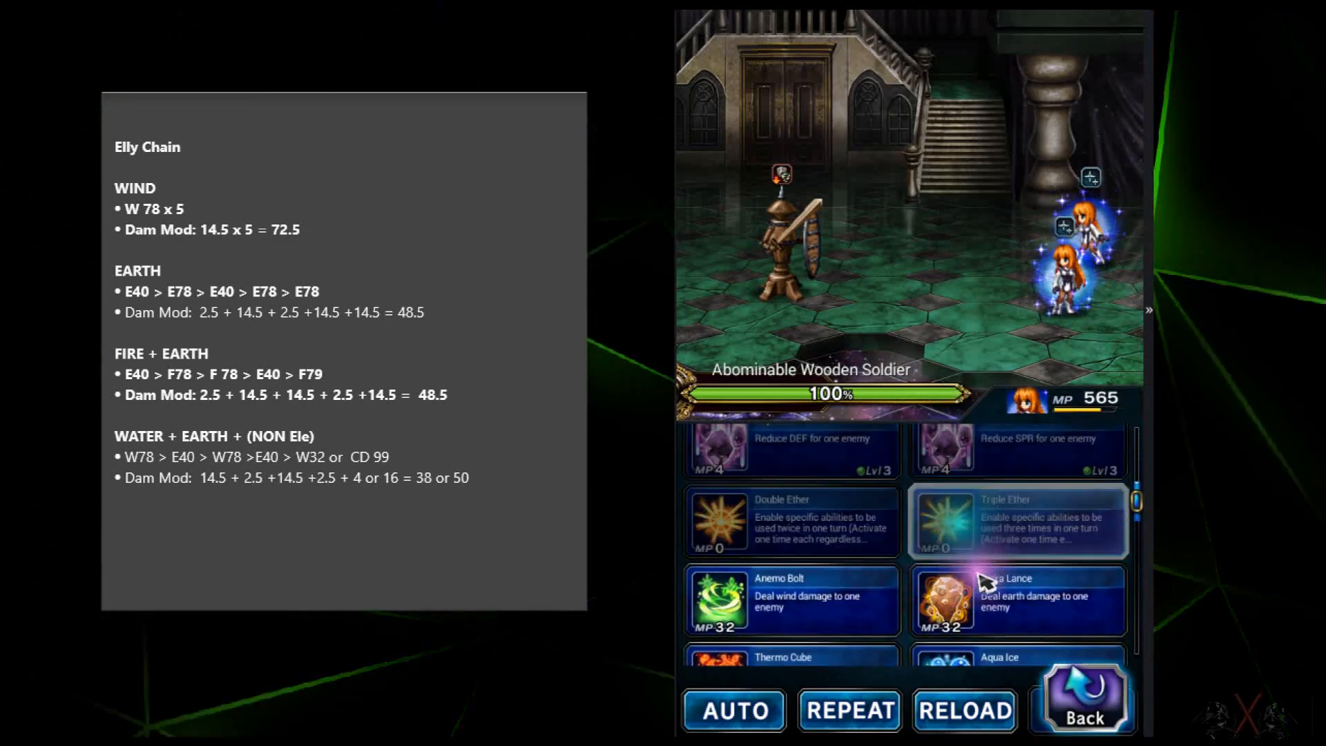
{"action": "scroll", "scroll_direction": "down", "scroll_amount": 3}
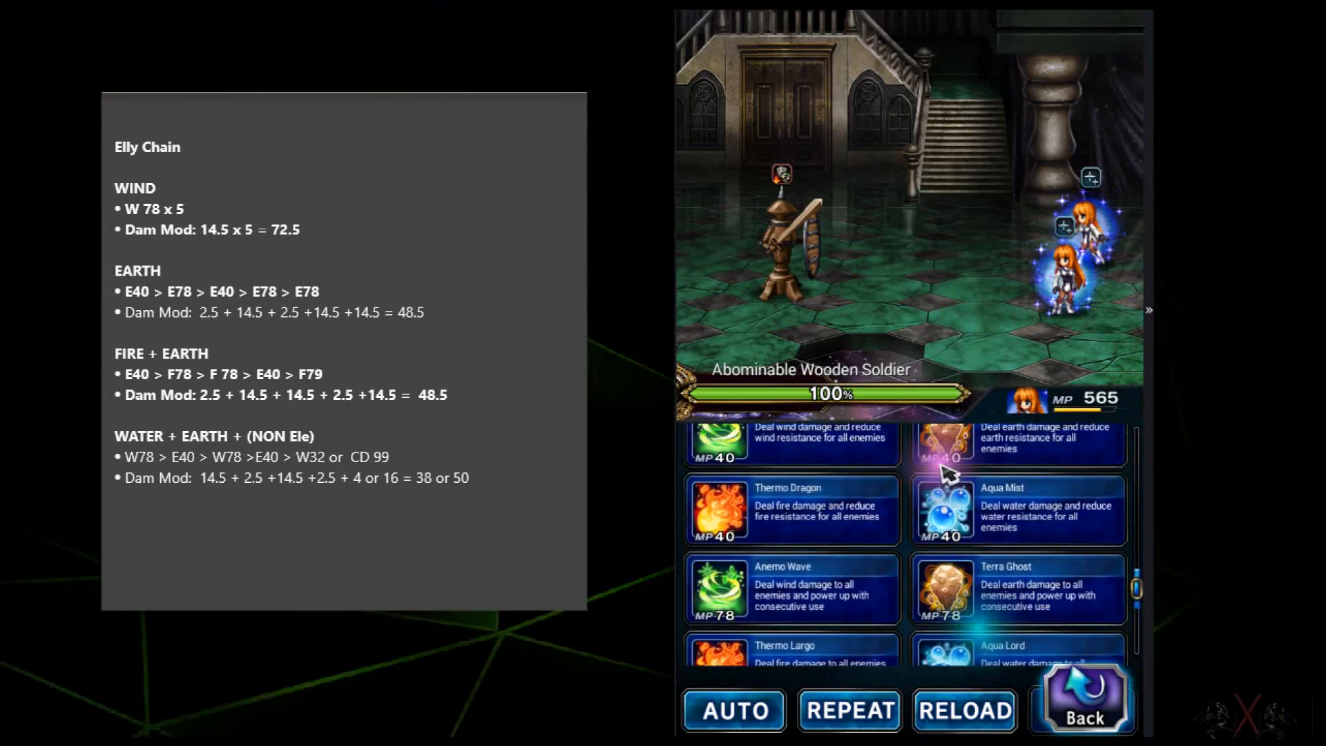
{"action": "scroll", "scroll_direction": "down", "scroll_amount": 3}
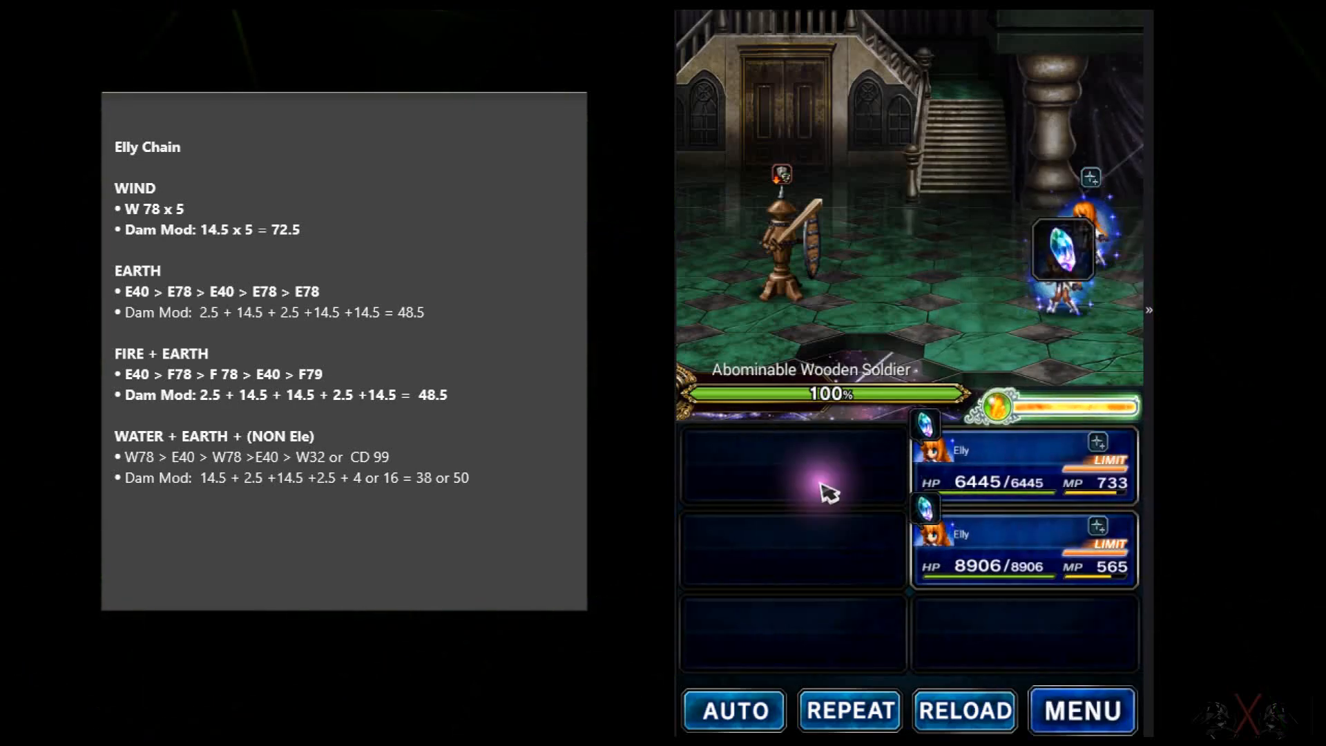
{"action": "mouse_move", "coordinate": [1181, 559]}
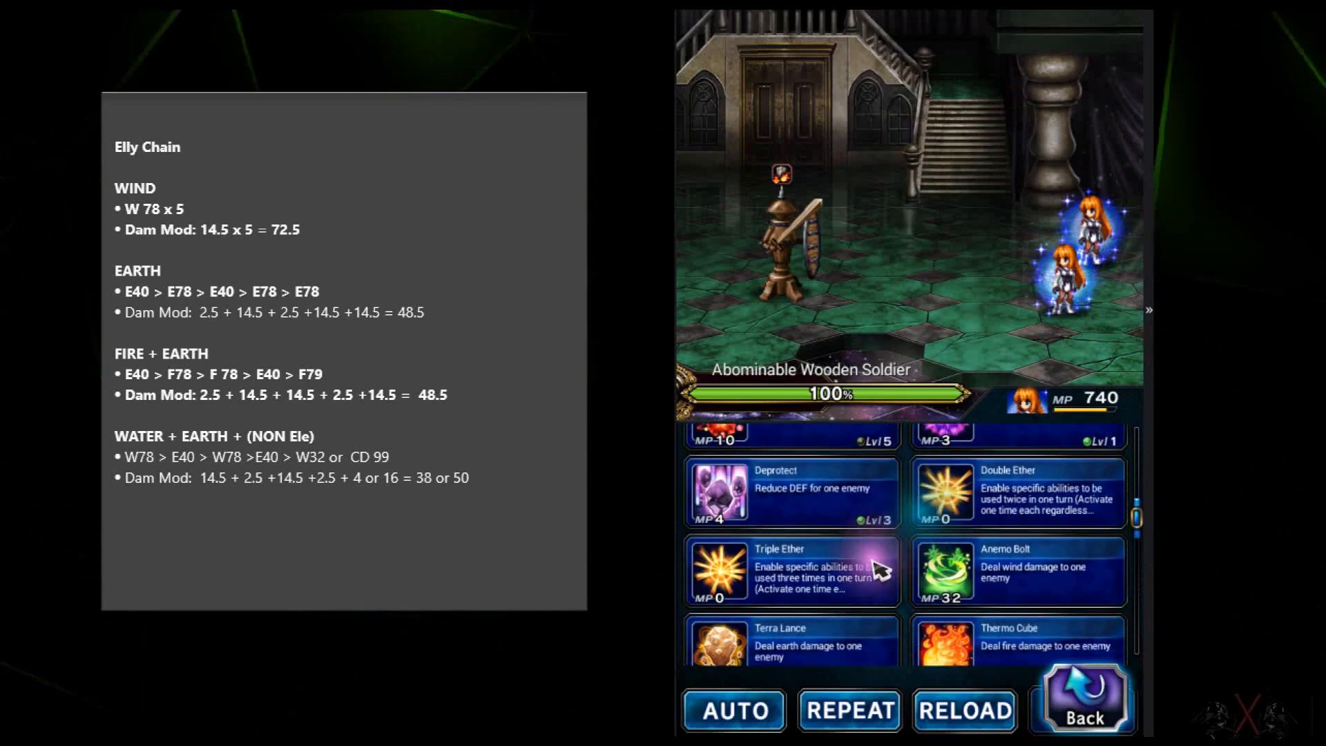
Scroll Elly's ability list down to Triple Ether and Terra Lance
{"action": "scroll", "scroll_direction": "down", "scroll_amount": 3}
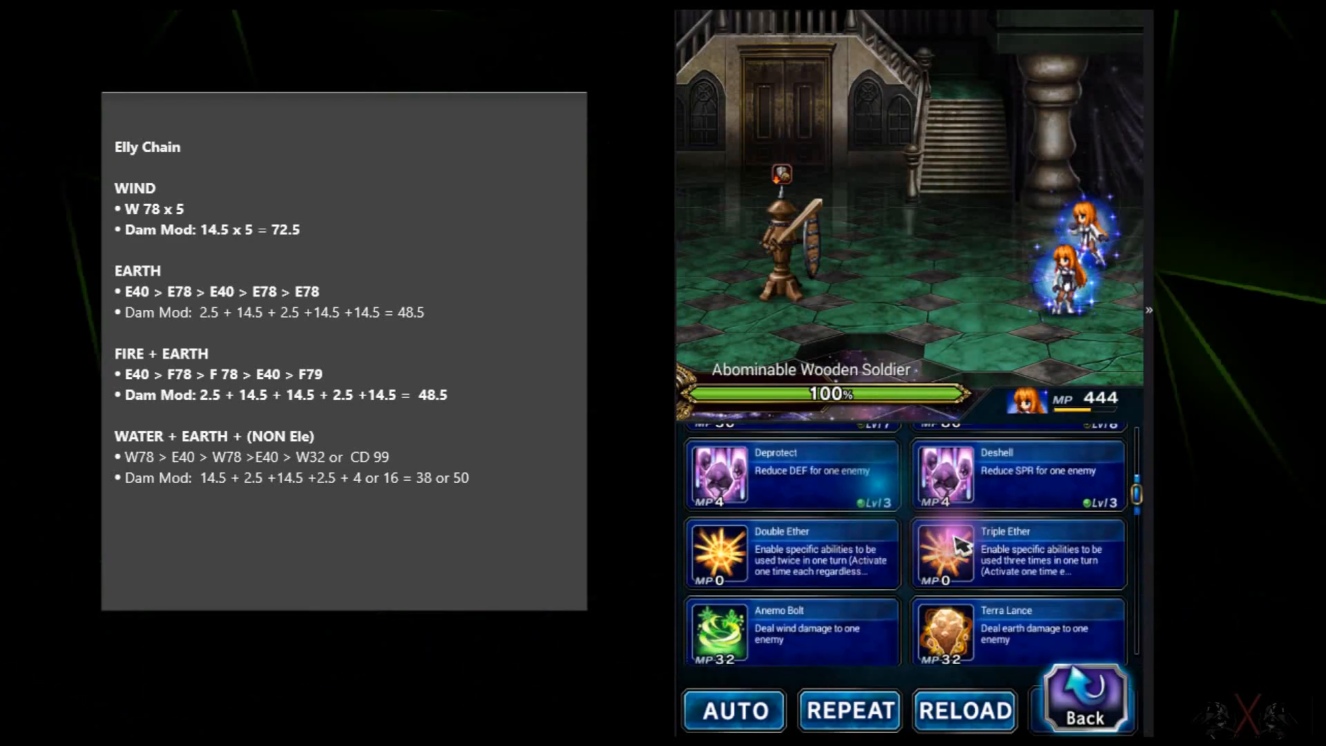
Scroll the second Elly's abilities to pick her spells before executing the turn
{"action": "scroll", "scroll_direction": "down", "scroll_amount": 3}
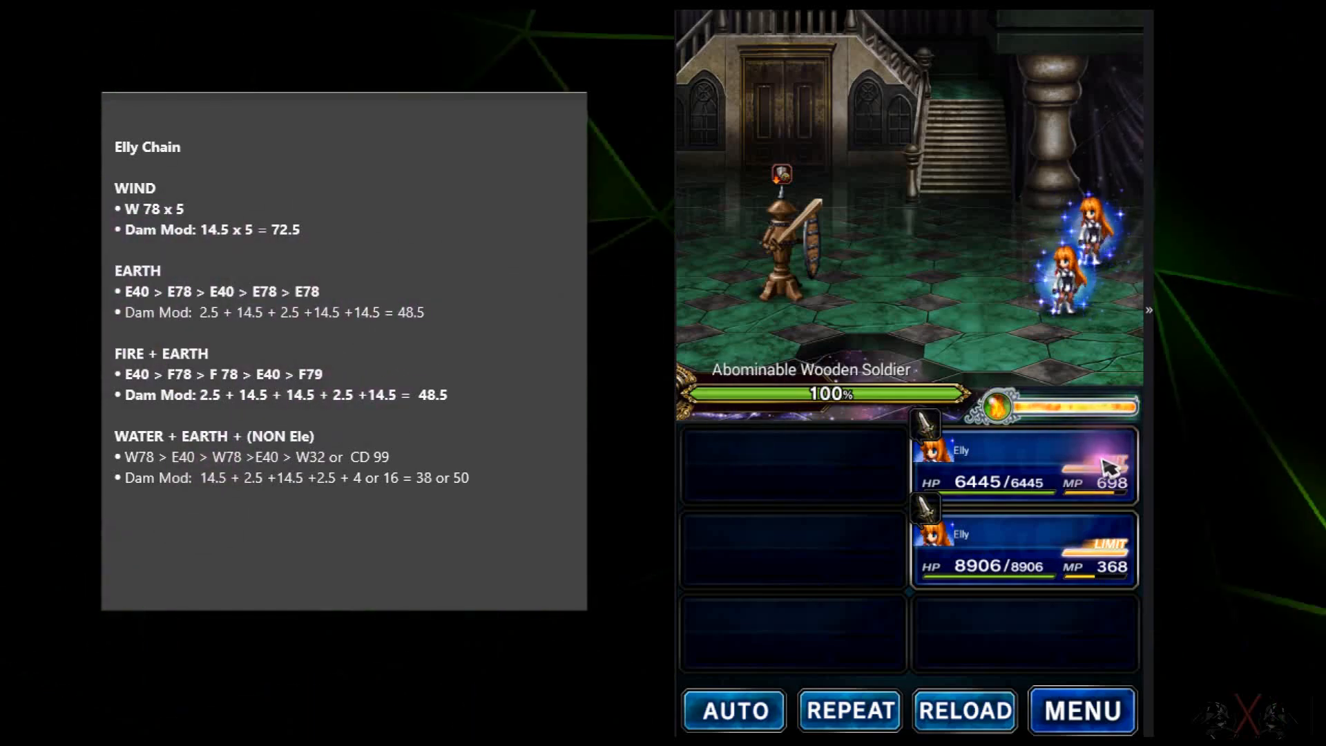
Open the first Elly's abilities and scroll to Aqua Mist and Terra Ghost
{"action": "left_click", "coordinate": [1030, 468]}
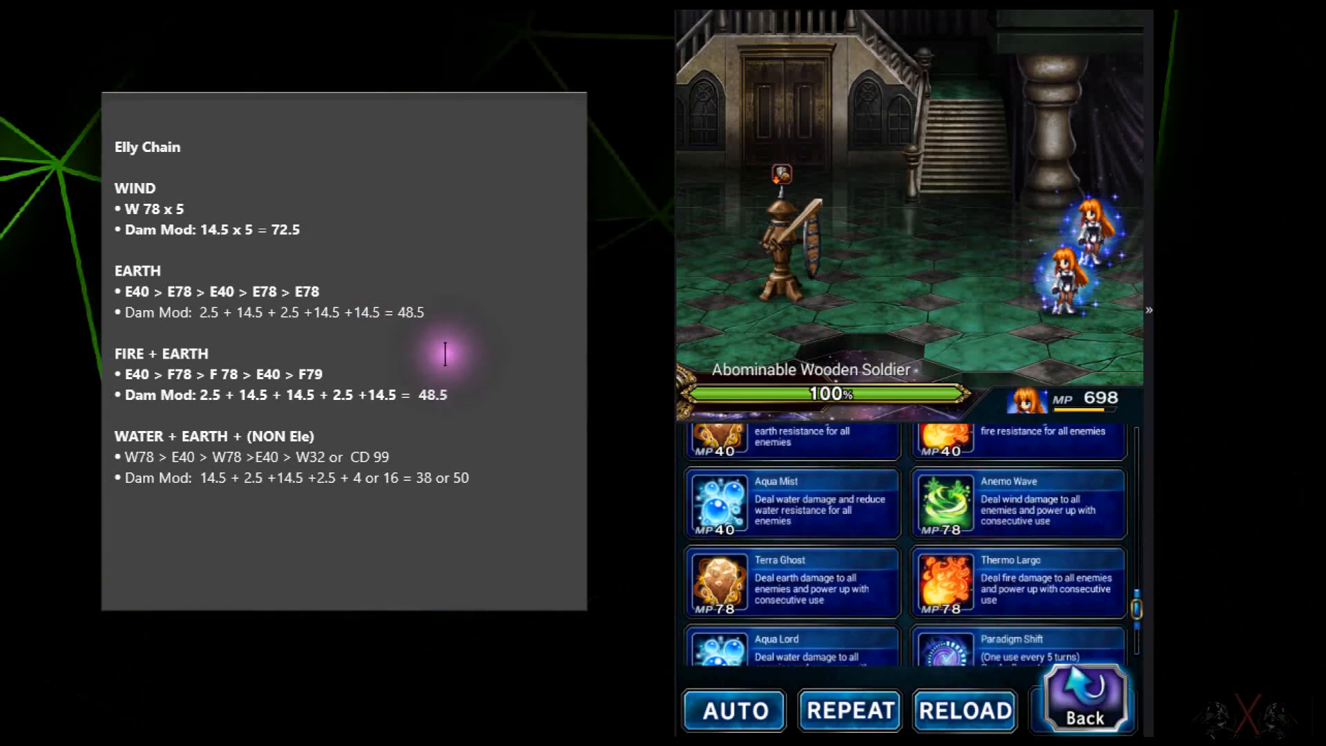
{"action": "mouse_move", "coordinate": [817, 553]}
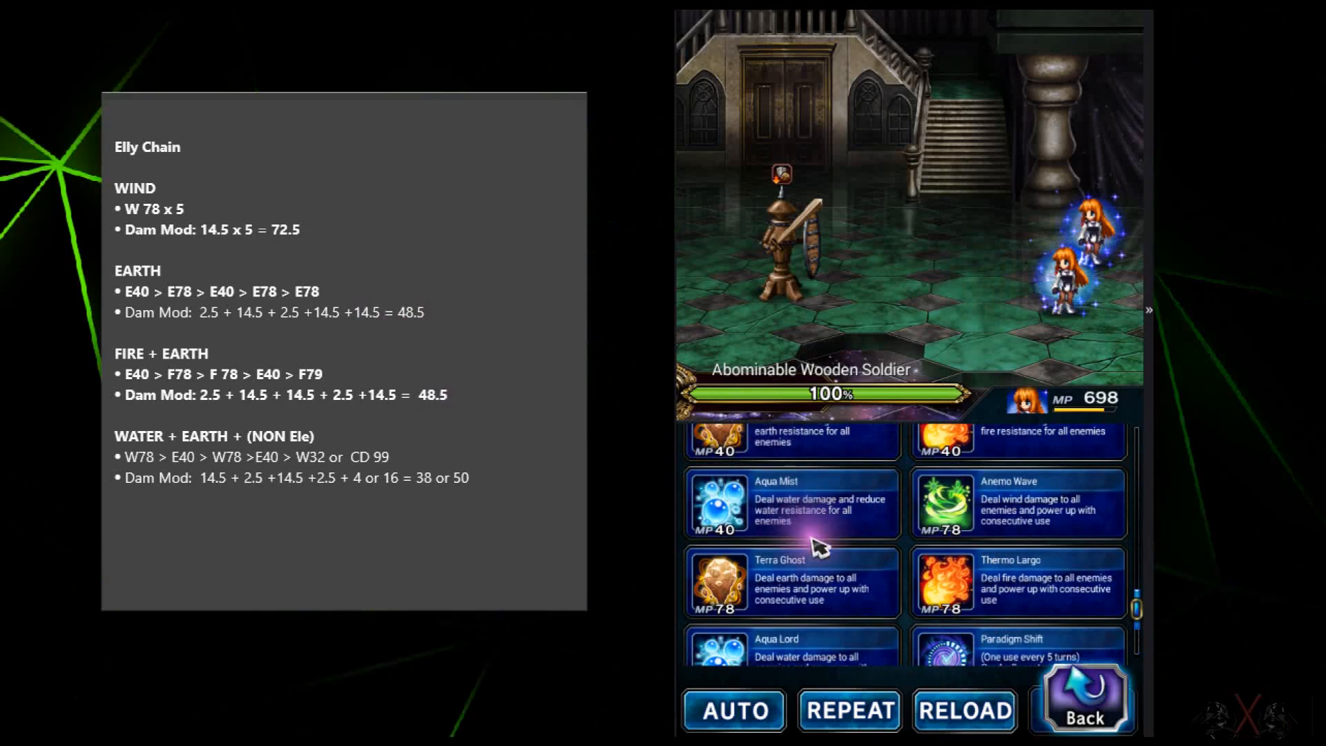
{"action": "scroll", "scroll_direction": "down", "scroll_amount": 3}
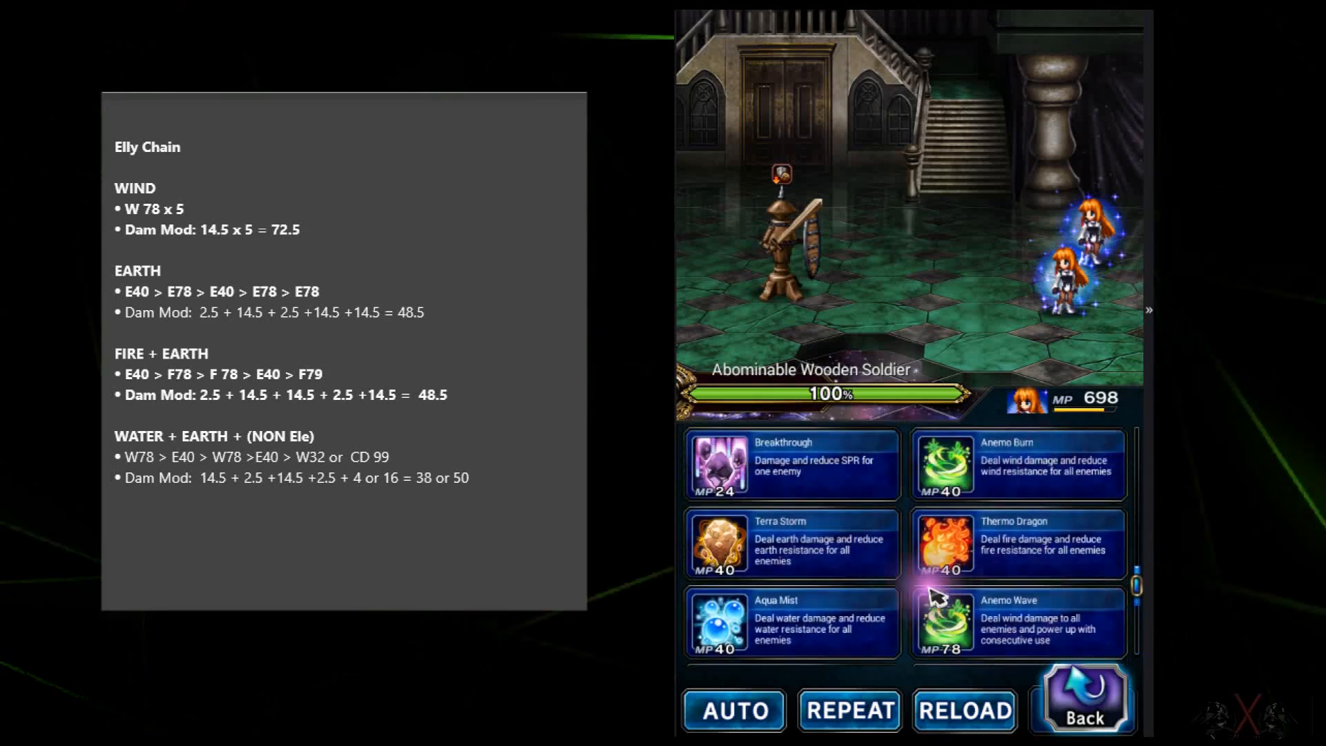
{"action": "scroll", "scroll_direction": "down", "scroll_amount": 3}
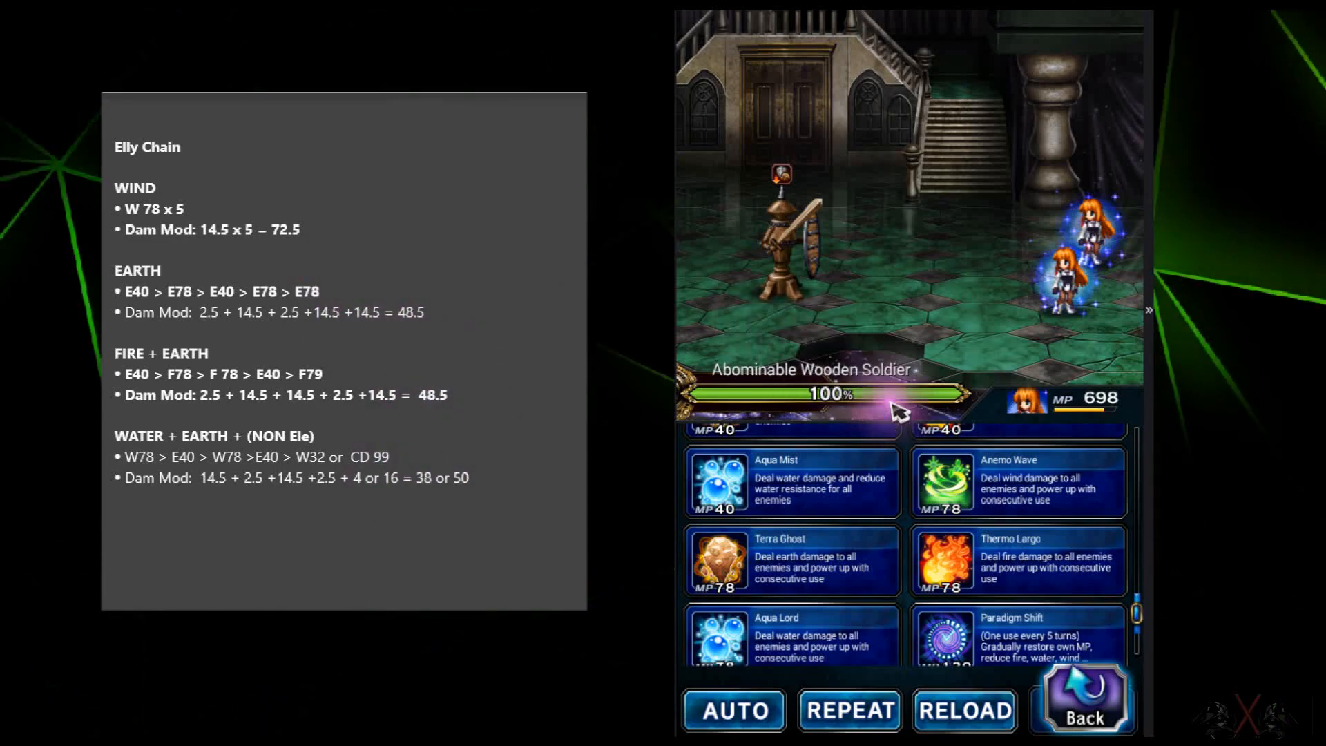
{"action": "mouse_move", "coordinate": [949, 378]}
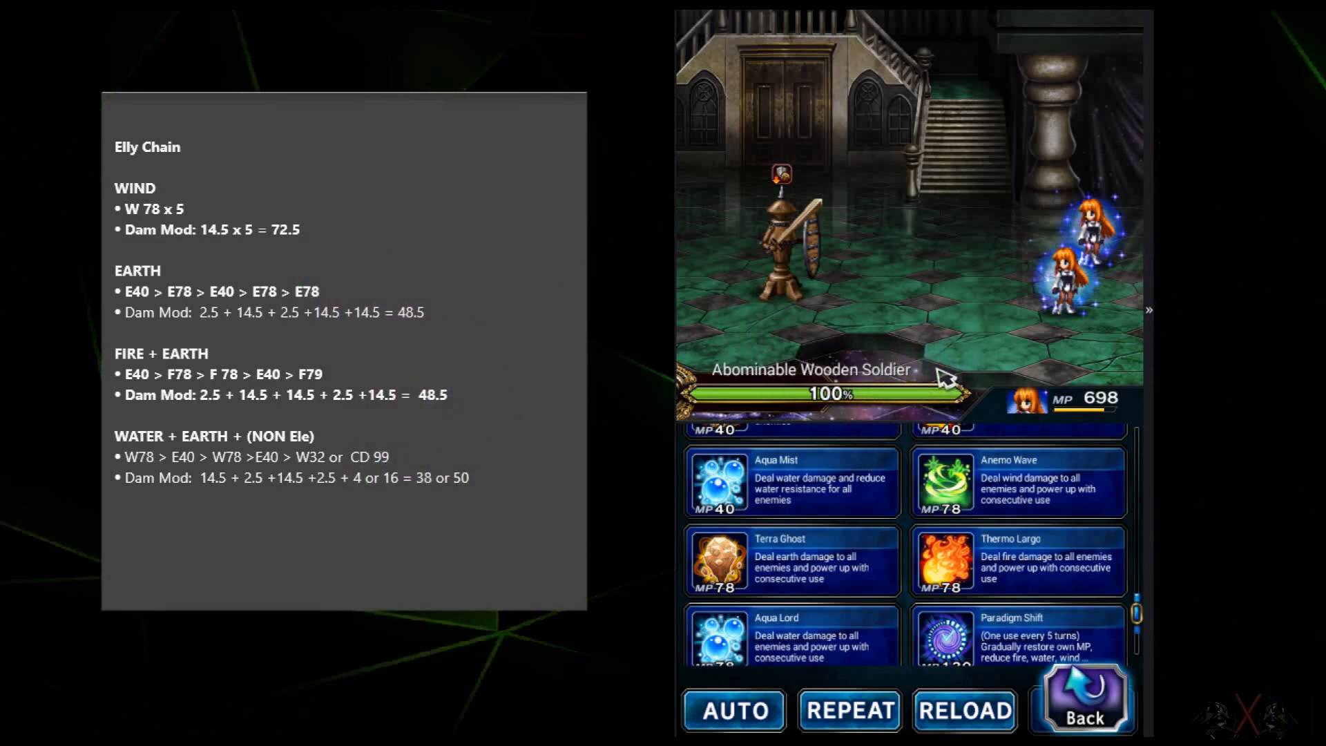